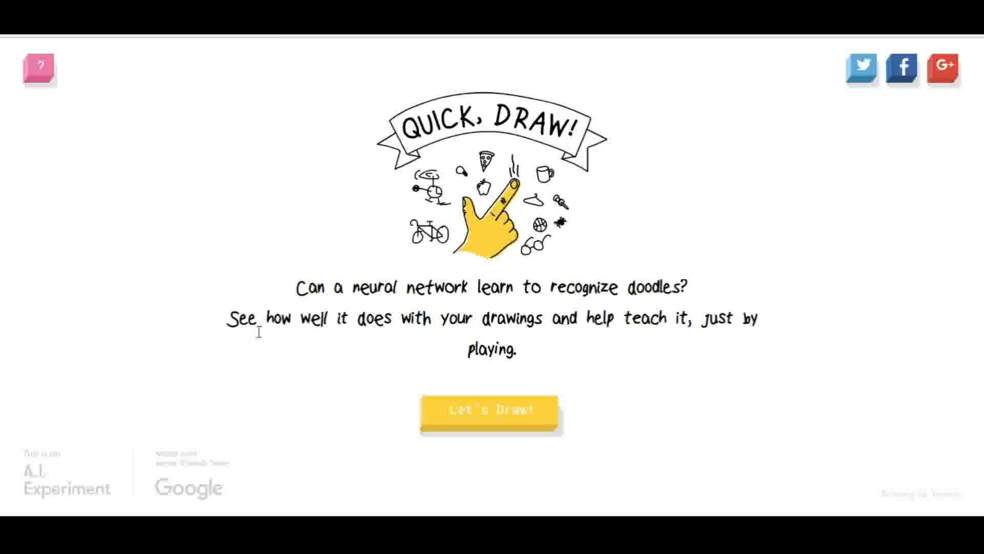
mouse_move(453, 414)
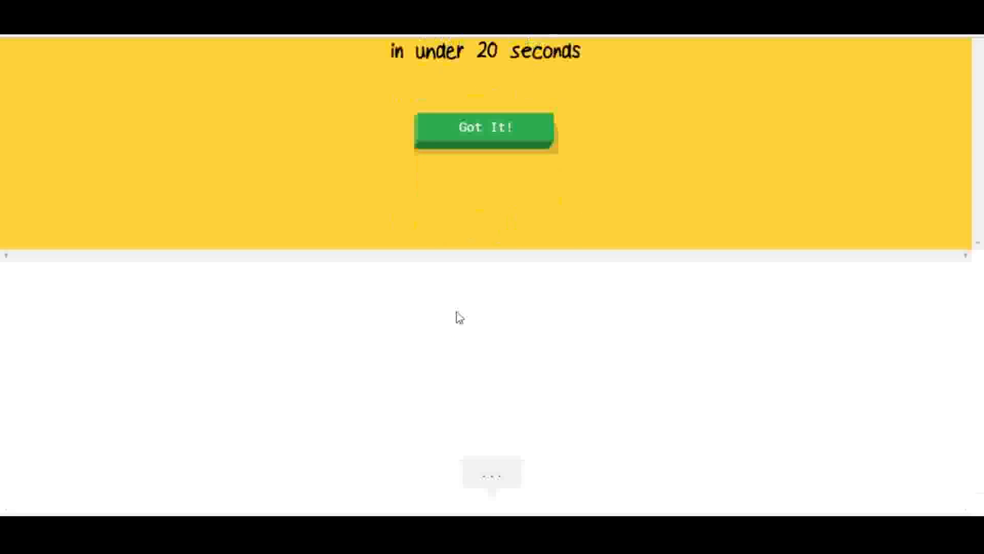
- Start the game and draw a rectangular hot tub topped by zigzag water lines
left_click(483, 128)
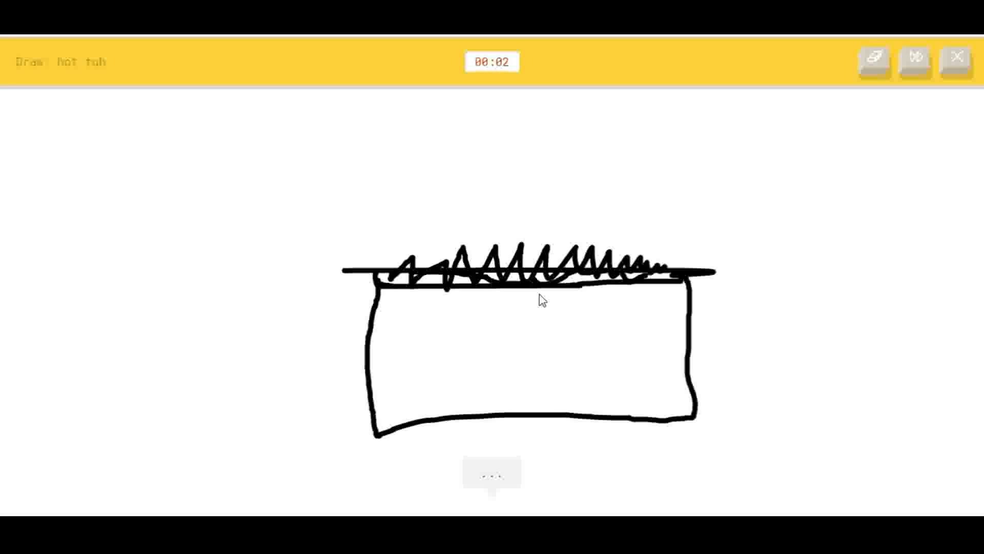
mouse_move(704, 156)
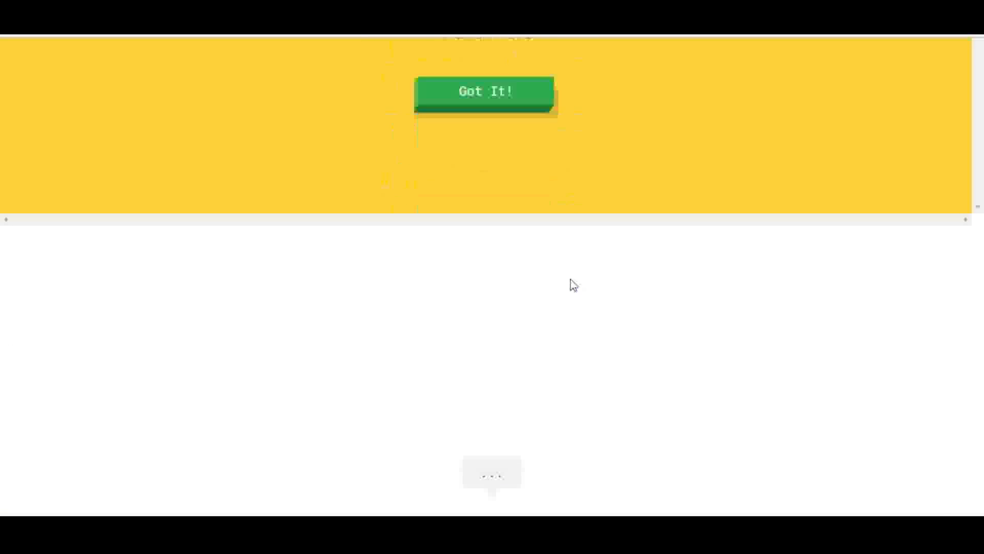
- Draw the second doodle until the Drawing 3/6 bee prompt appears
left_click(484, 92)
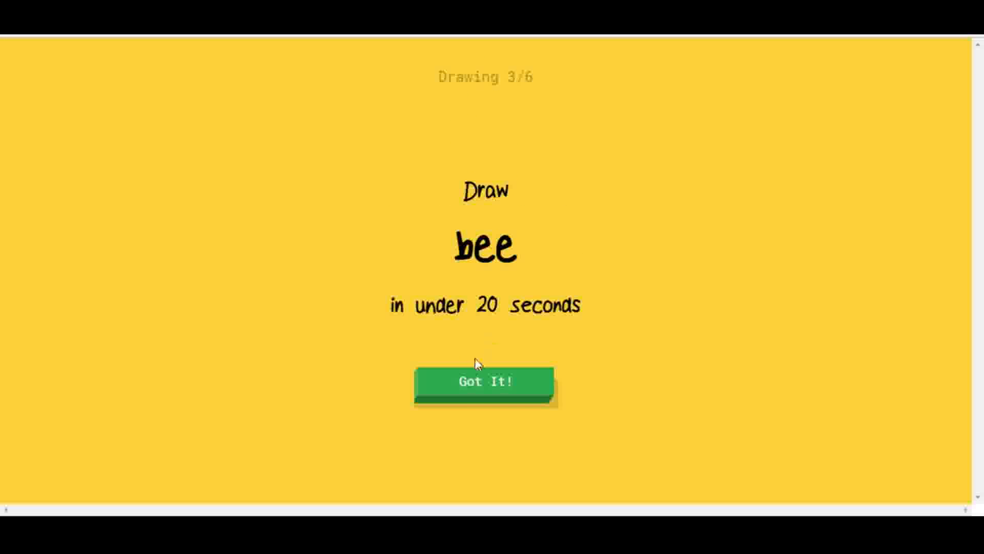
mouse_move(479, 396)
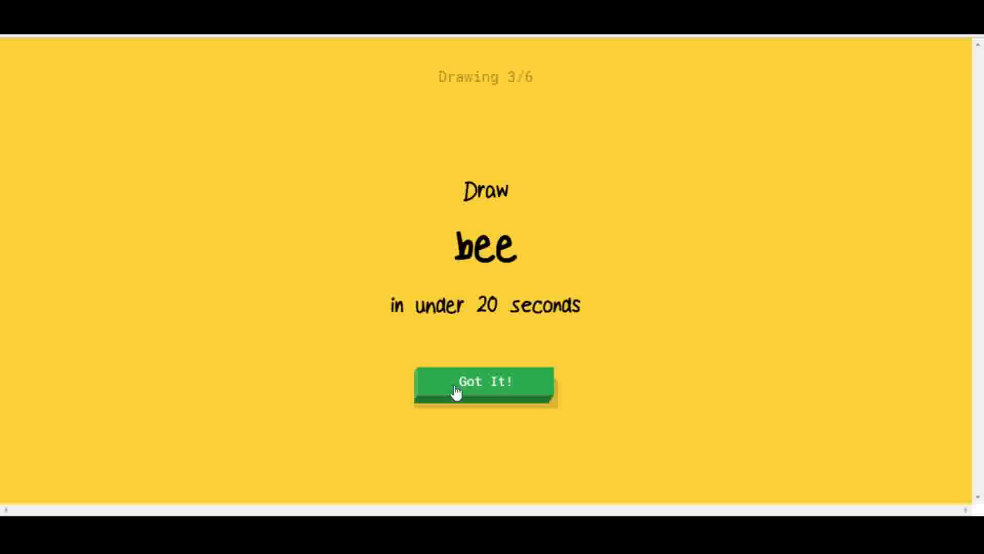
- Draw a bee, then an octagon, advancing to the drawing 5 of 6 nose prompt
left_click(484, 381)
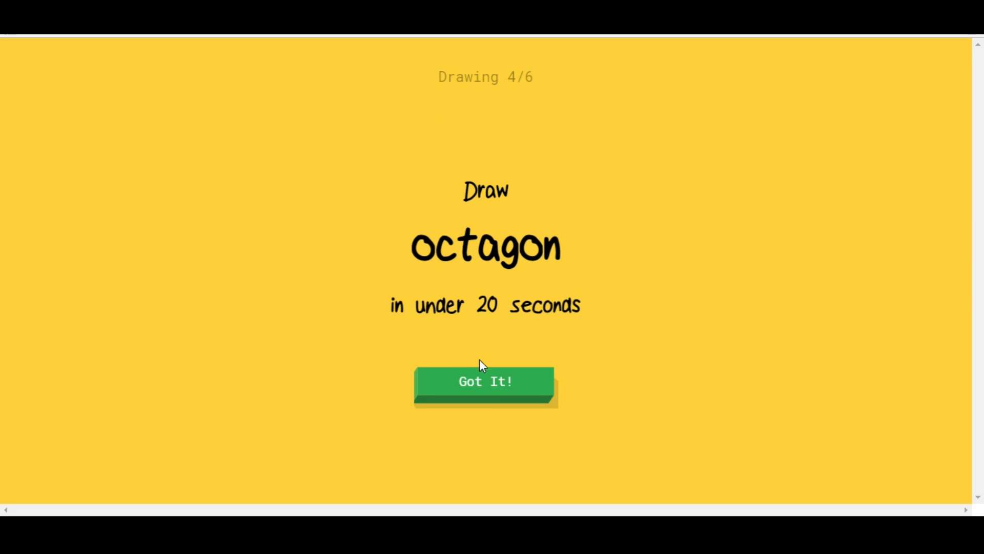
mouse_move(478, 403)
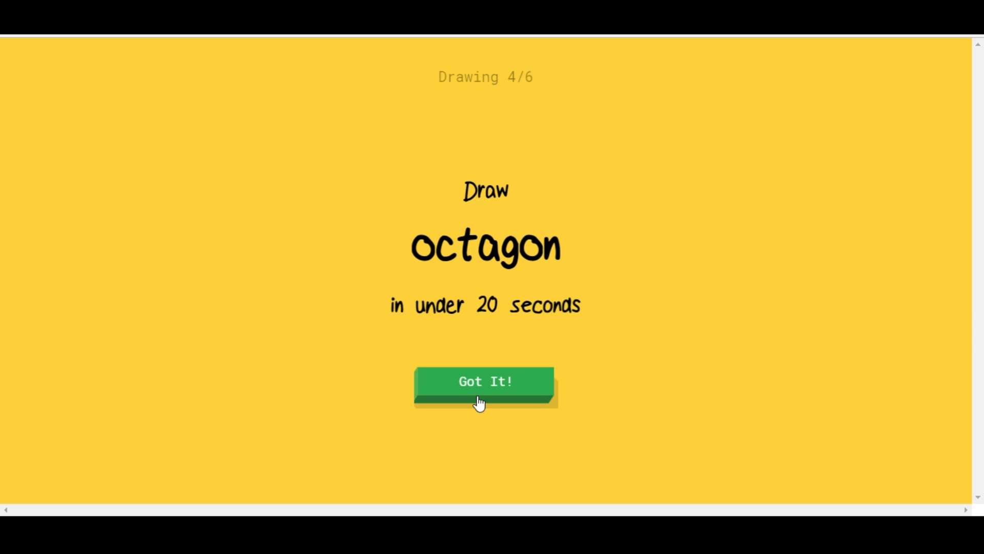
left_click(485, 380)
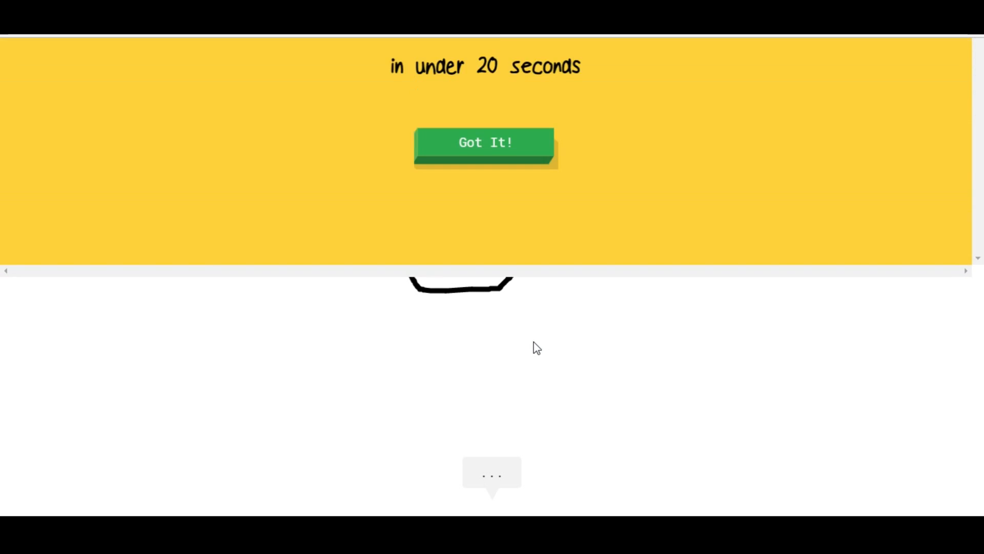
scroll("up", 3)
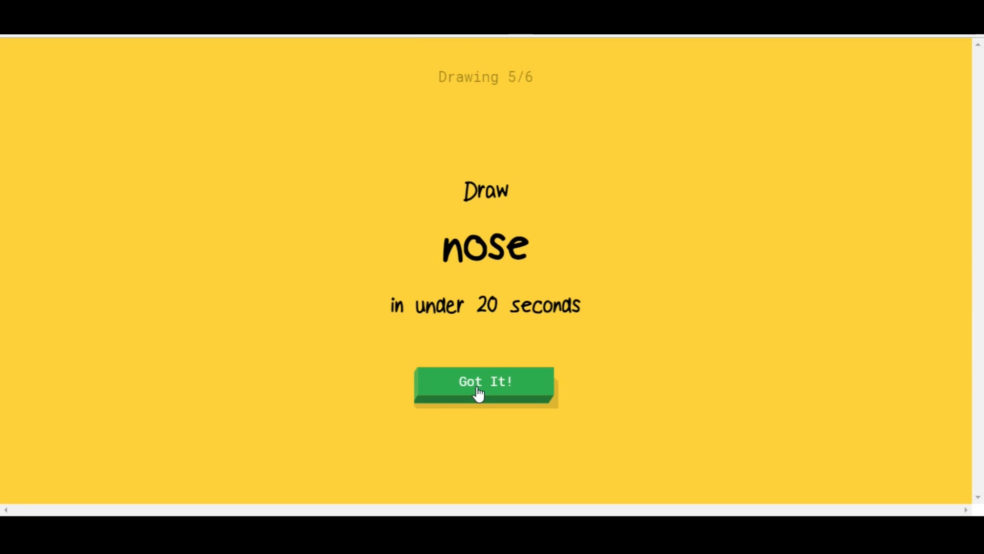
- Draw a nose and a hand, ending on results with 4 of 6 recognized
left_click(485, 381)
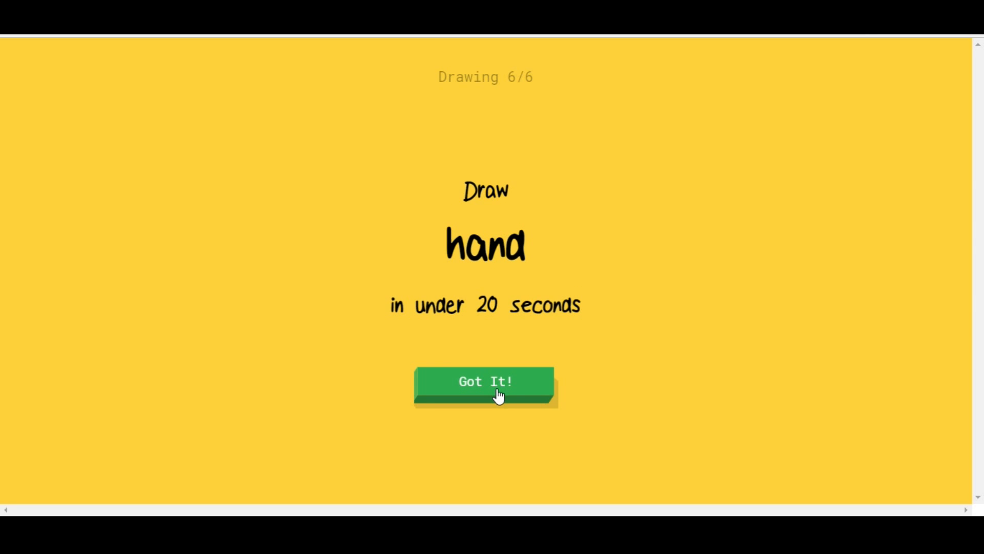
left_click(484, 381)
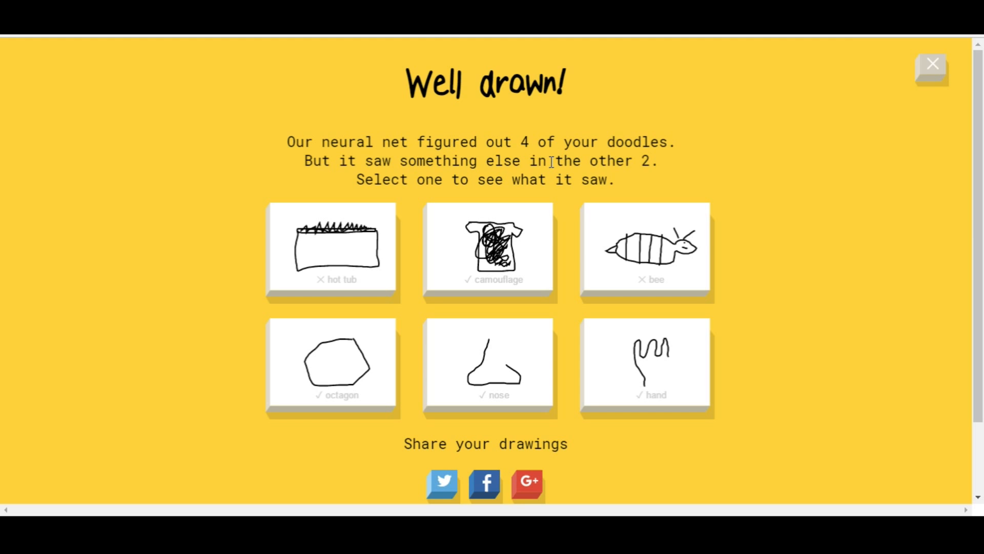
mouse_move(620, 143)
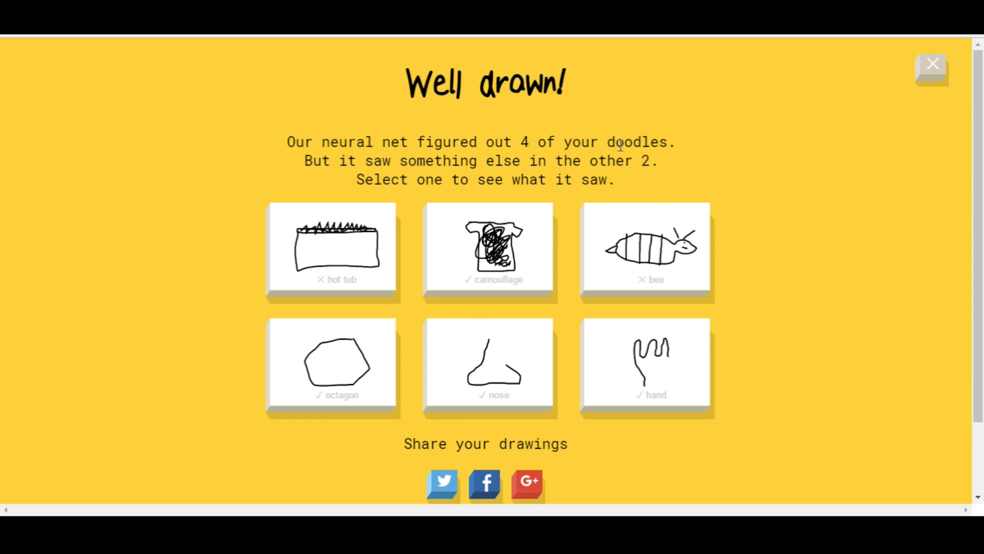
mouse_move(548, 227)
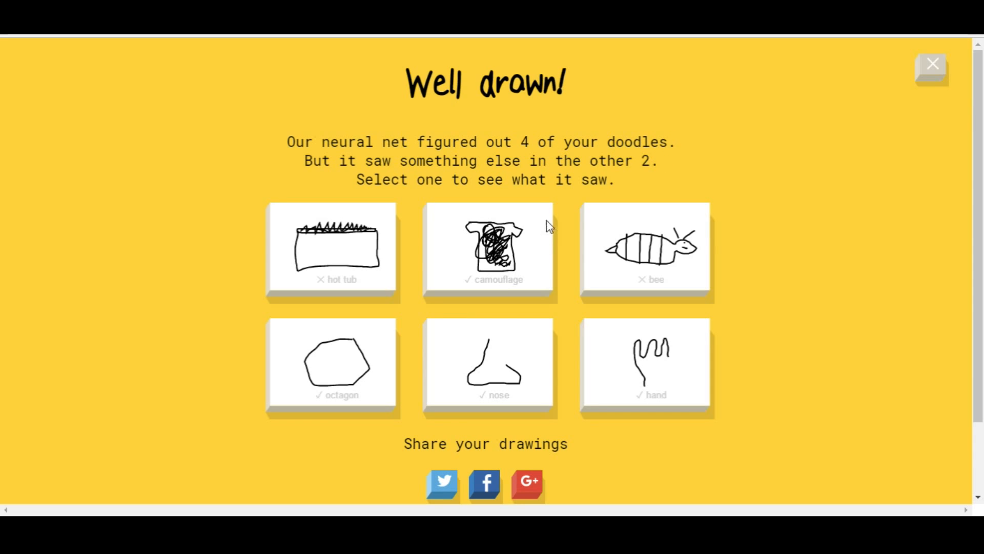
mouse_move(645, 226)
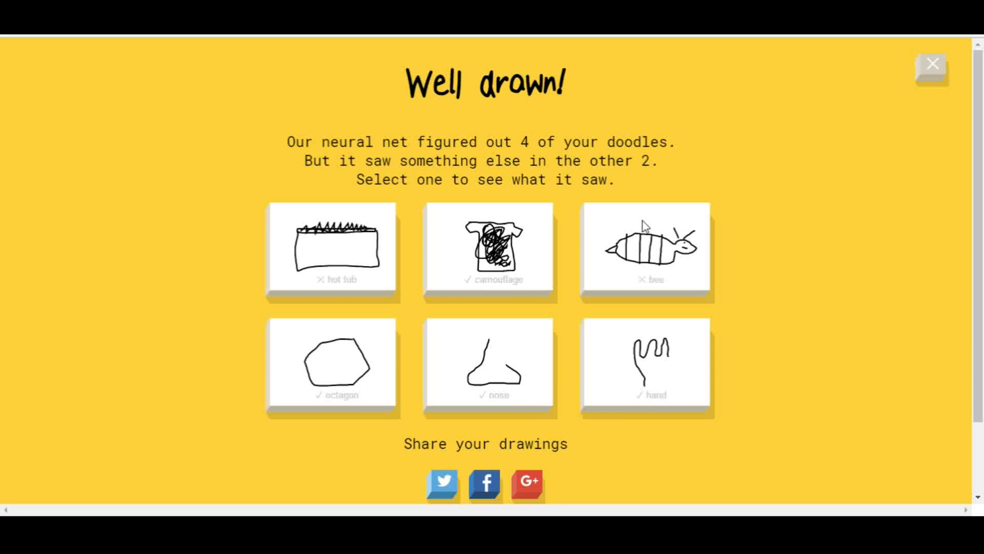
mouse_move(690, 223)
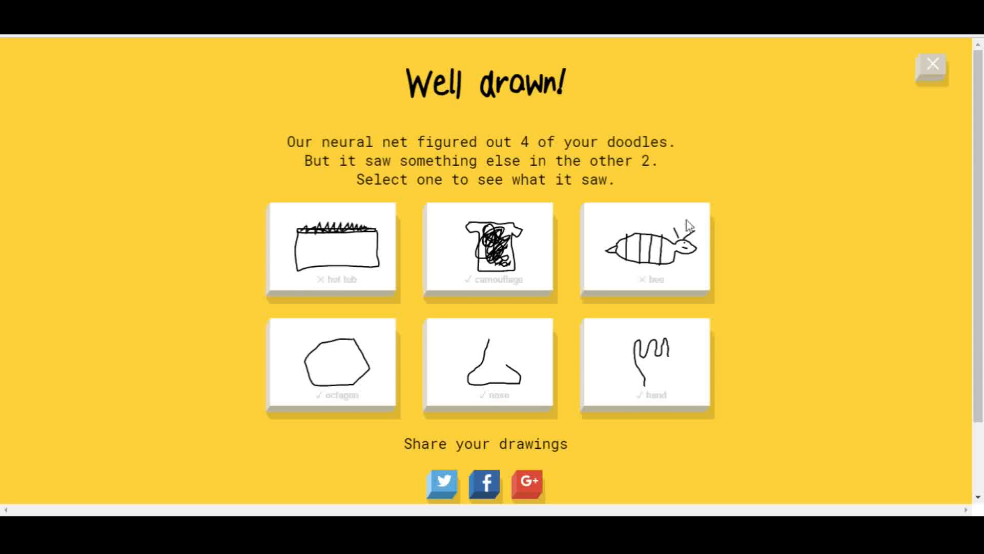
mouse_move(317, 346)
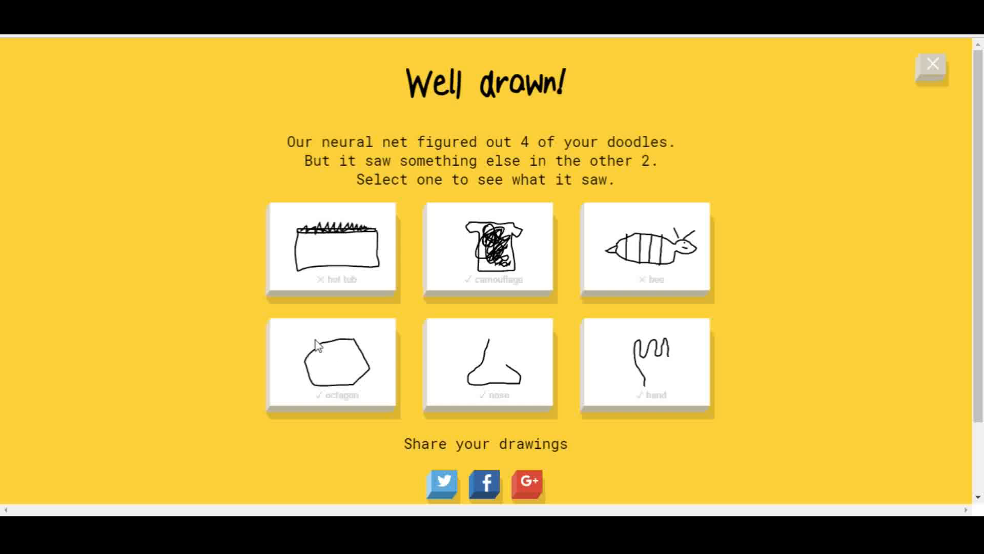
mouse_move(495, 369)
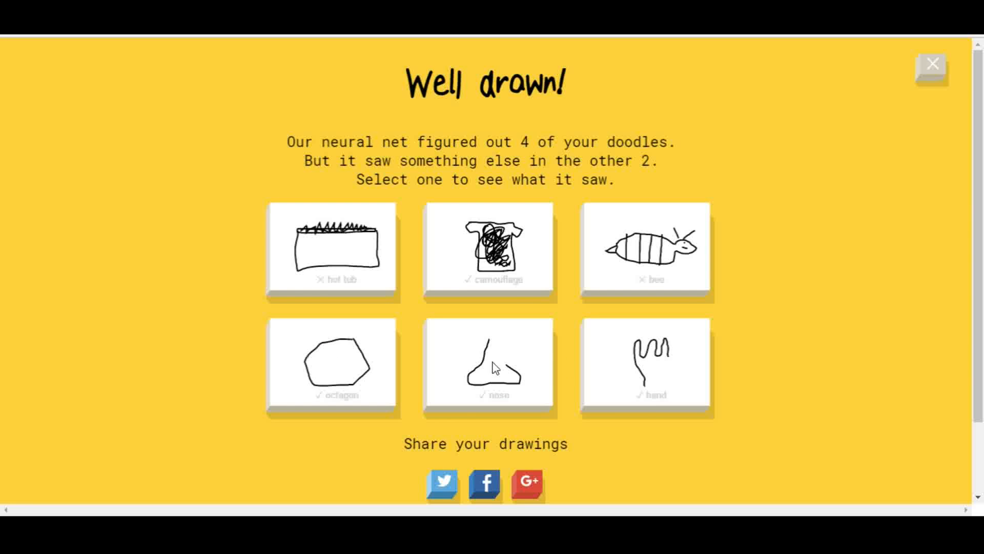
mouse_move(613, 424)
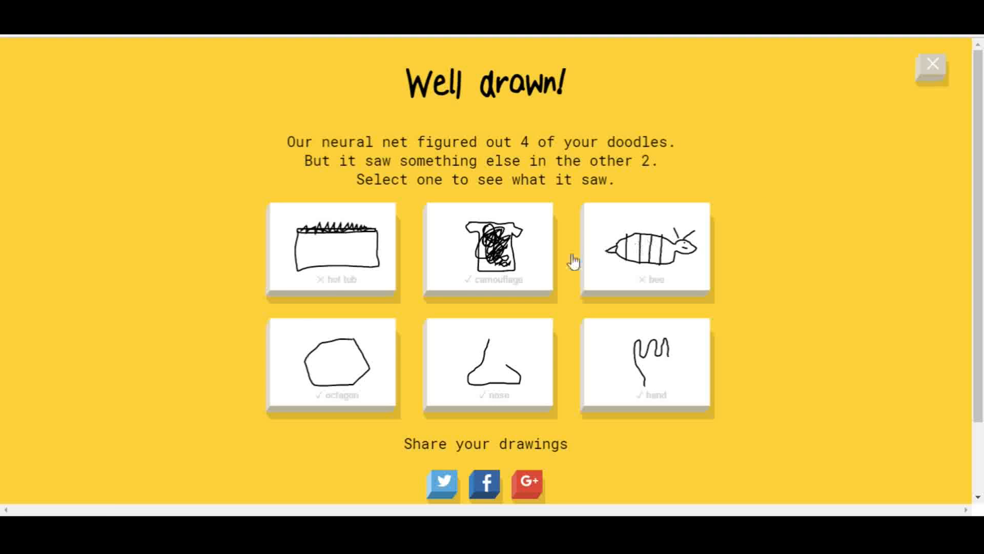
left_click(489, 251)
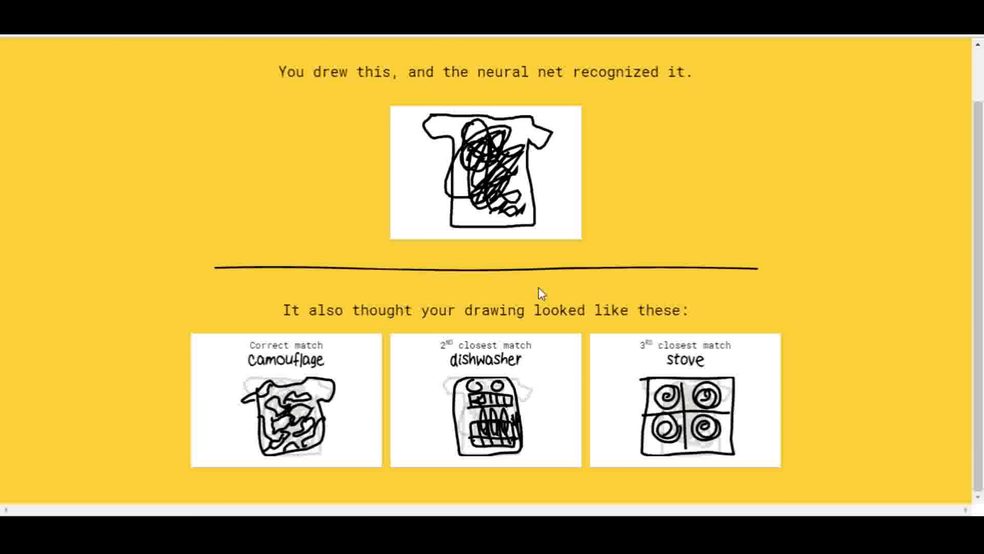
scroll("down", 3)
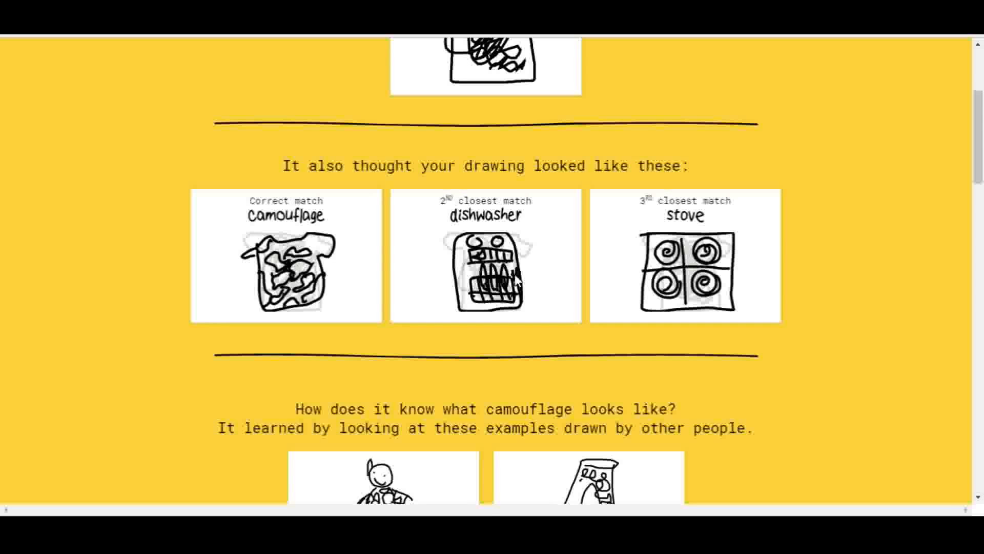
scroll("down", 3)
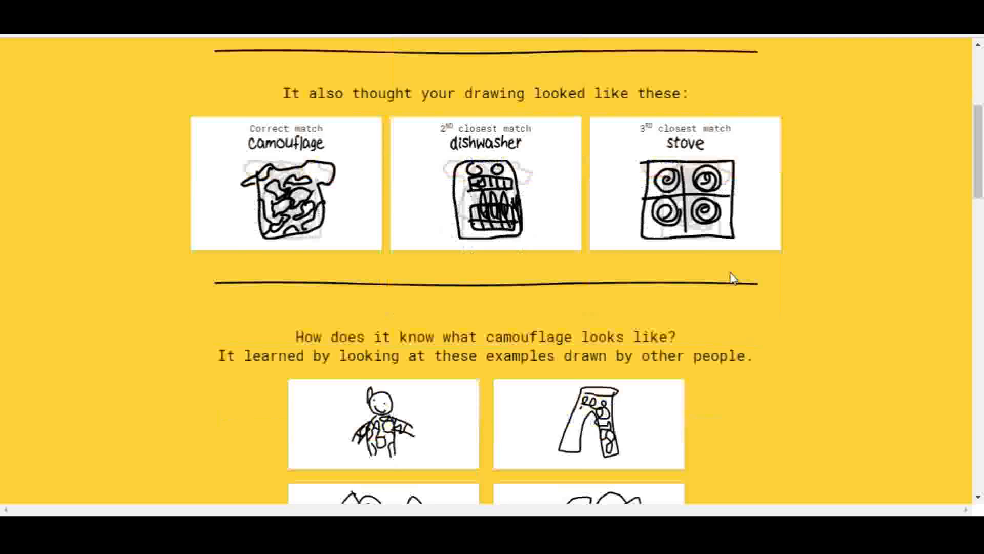
scroll("down", 3)
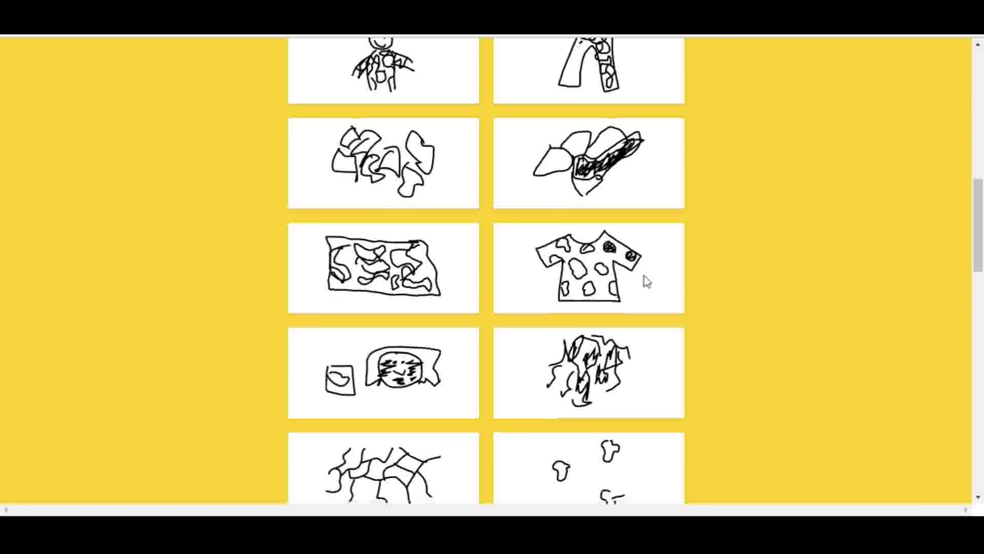
scroll("down", 3)
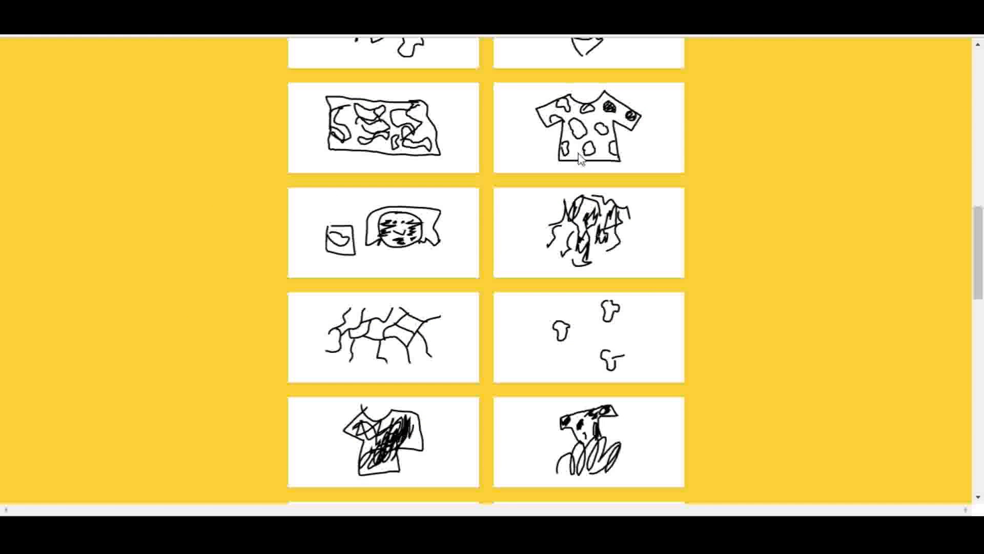
scroll("down", 3)
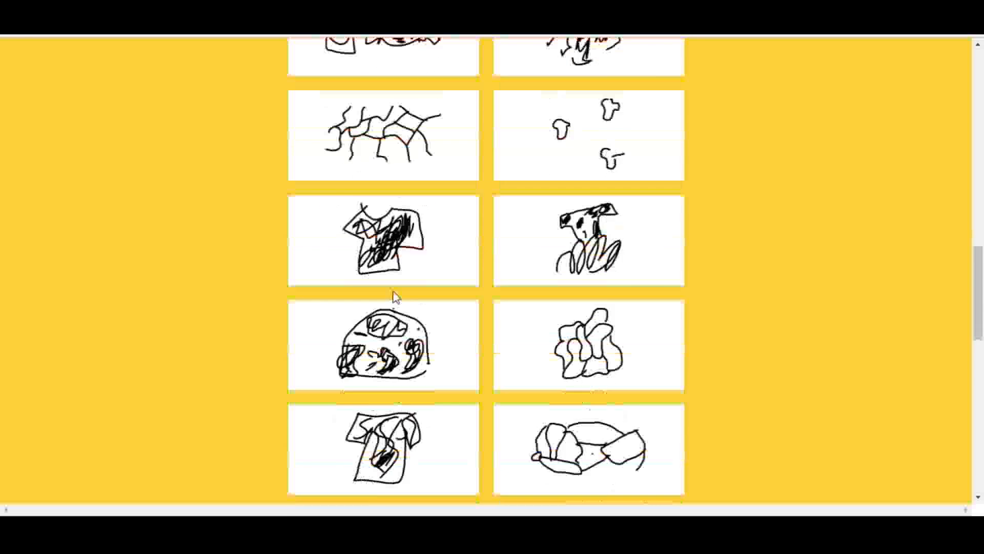
left_click(383, 241)
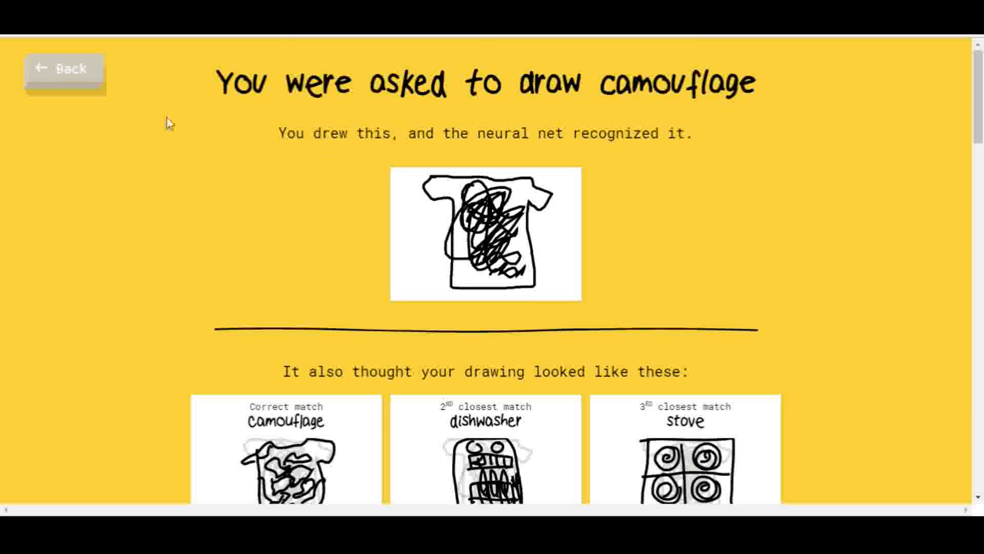
- Leave the results, begin a new six-doodle round, and draw a basket until time expires
left_click(62, 70)
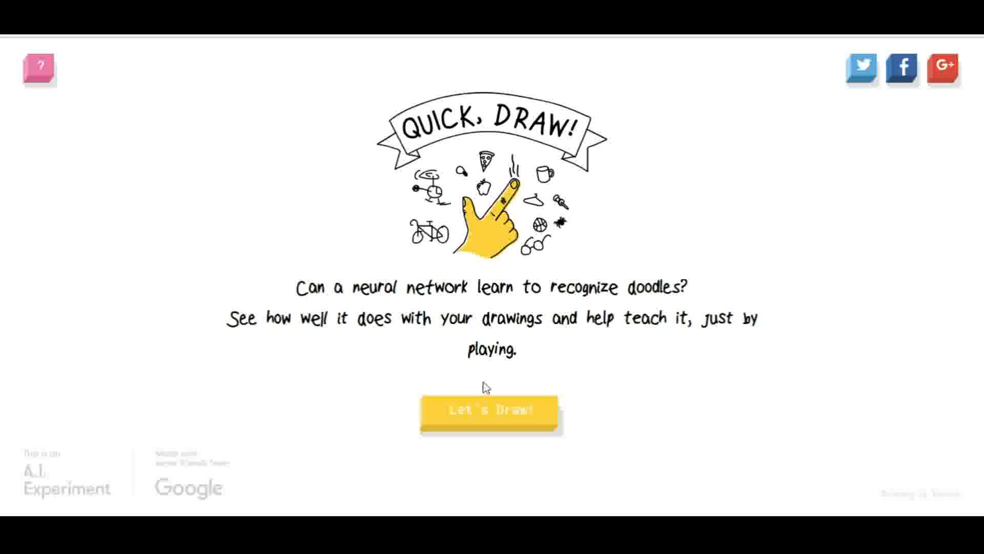
mouse_move(483, 380)
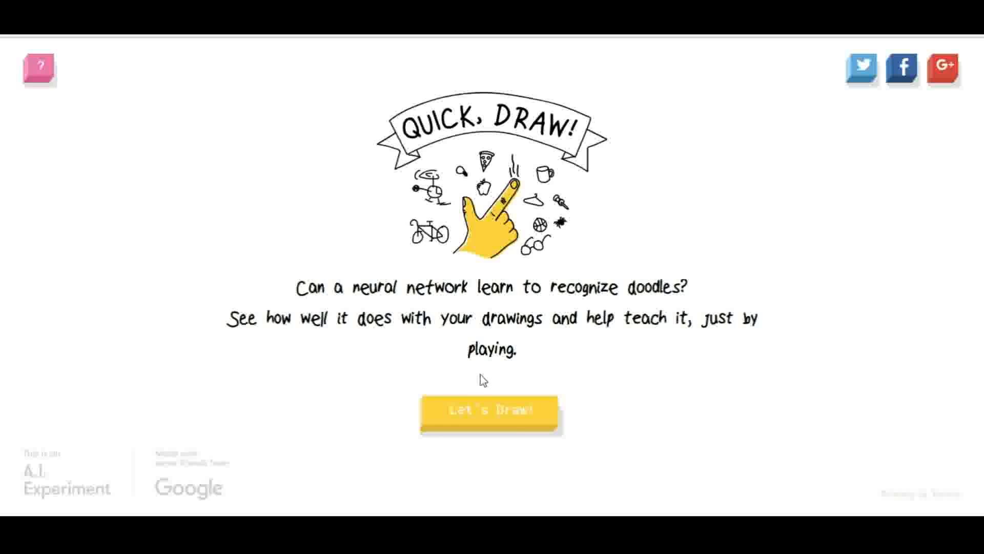
left_click(489, 411)
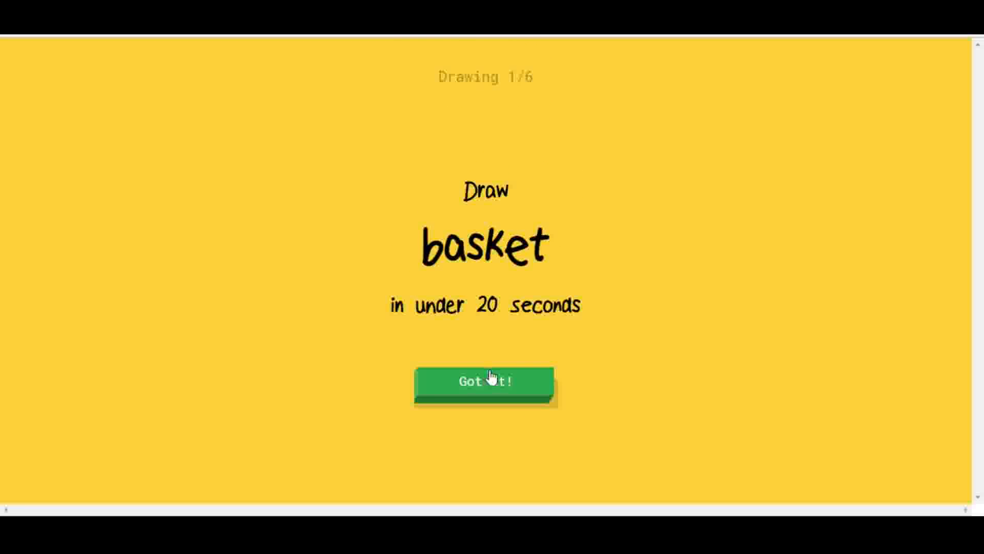
left_click(484, 381)
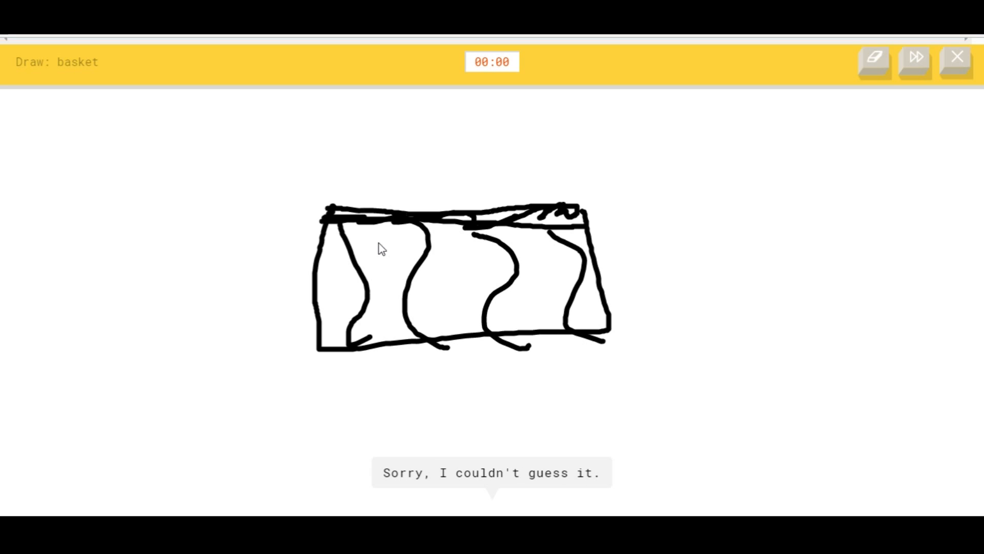
left_click(914, 62)
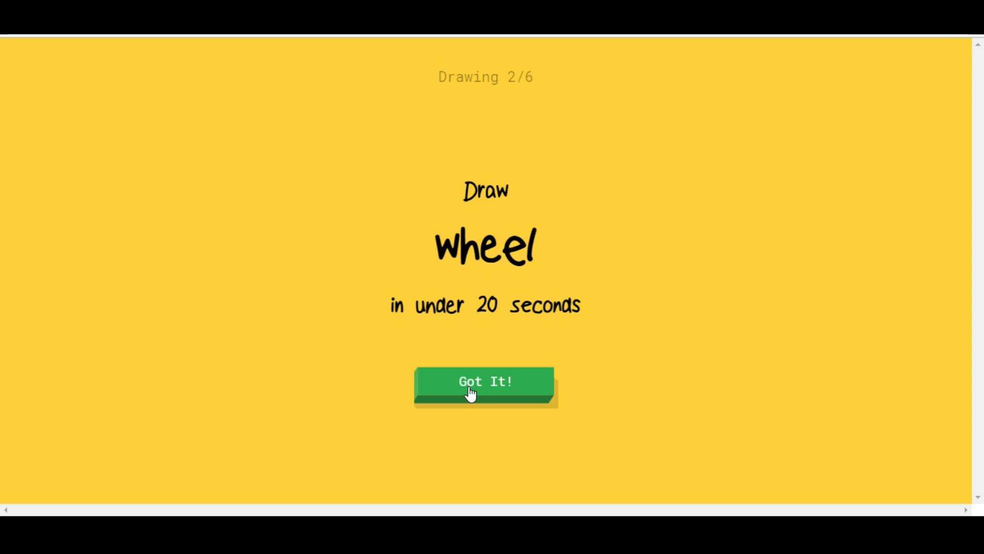
- Draw the wheel doodle, advancing to the drawing 3 of 6 camera prompt
left_click(484, 381)
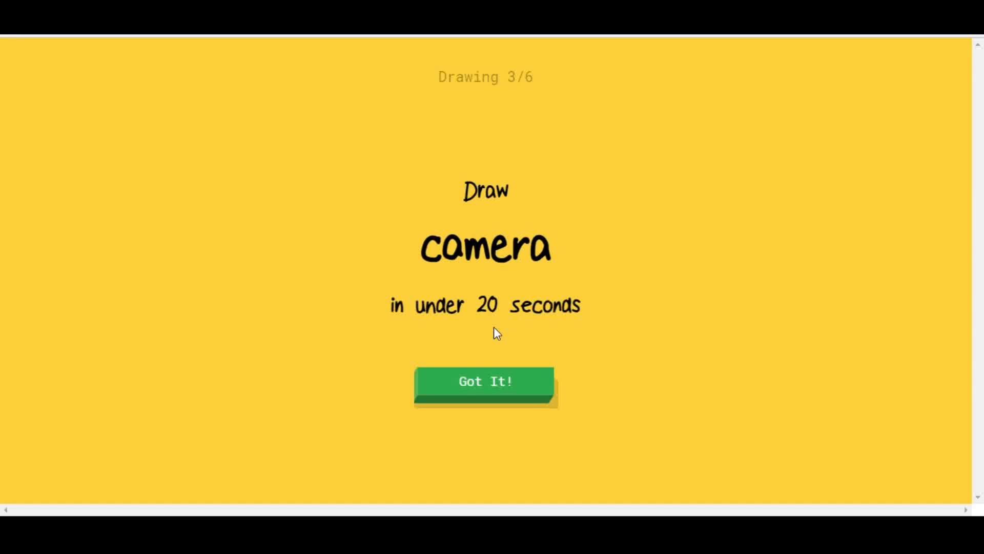
mouse_move(503, 312)
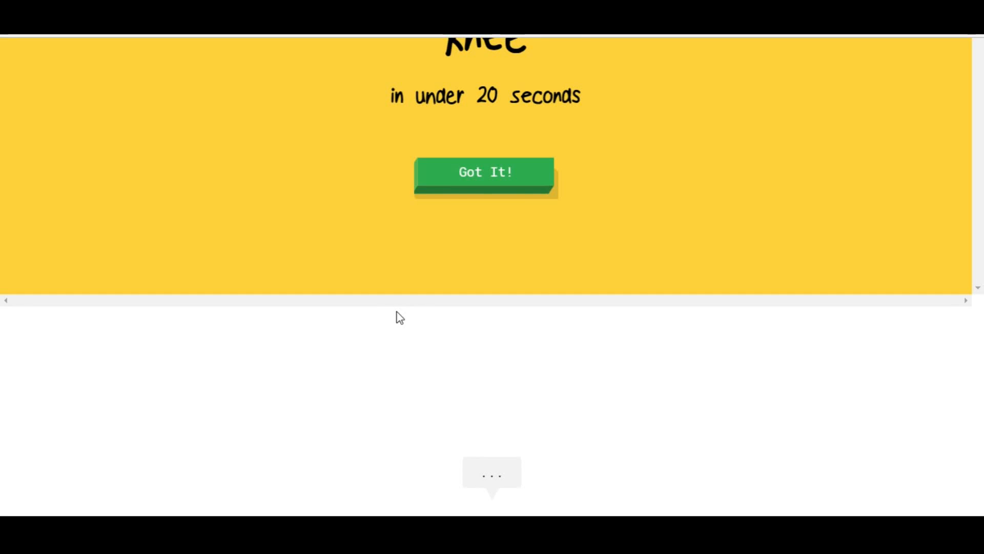
- Draw a knee until the timer runs out, leaving it unguessed
scroll("up", 3)
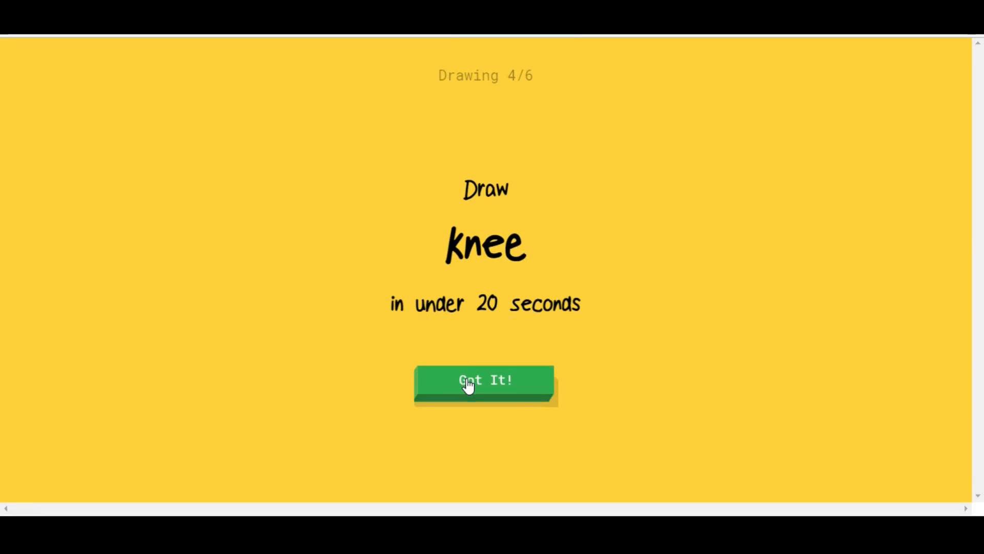
left_click(484, 381)
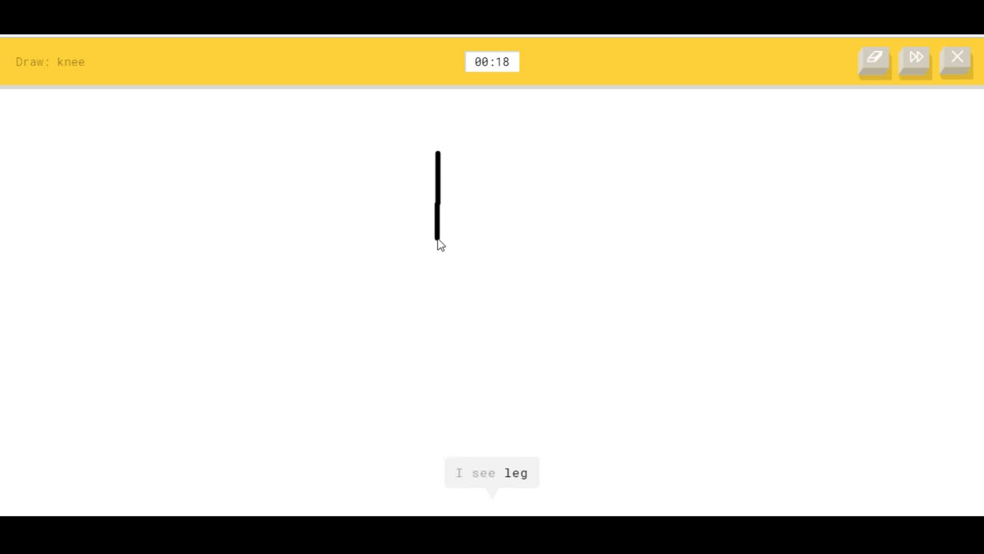
mouse_move(439, 280)
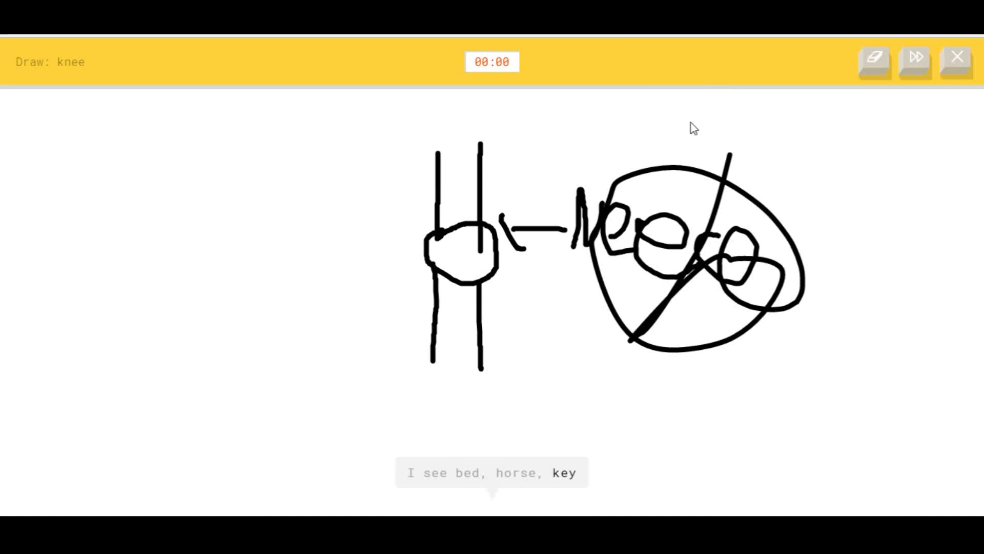
left_click(915, 62)
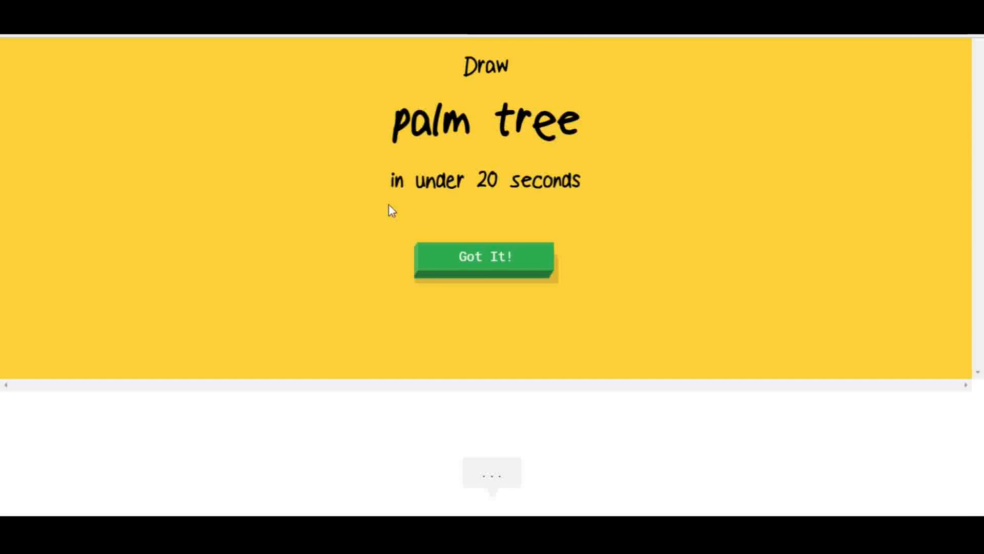
- Sketch a palm tree trunk and fronds, reaching the drawing 6 of 6 guitar prompt
left_click(484, 257)
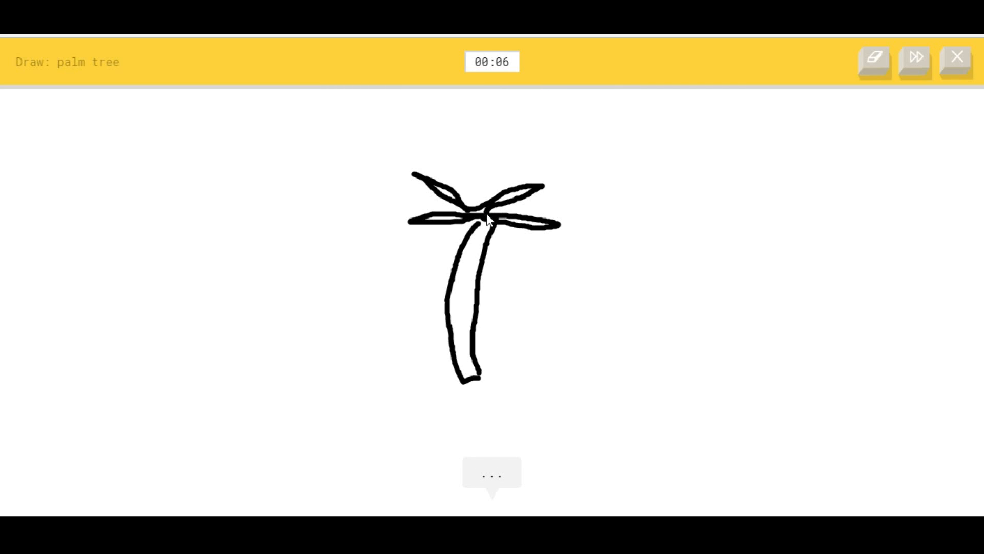
left_click(914, 62)
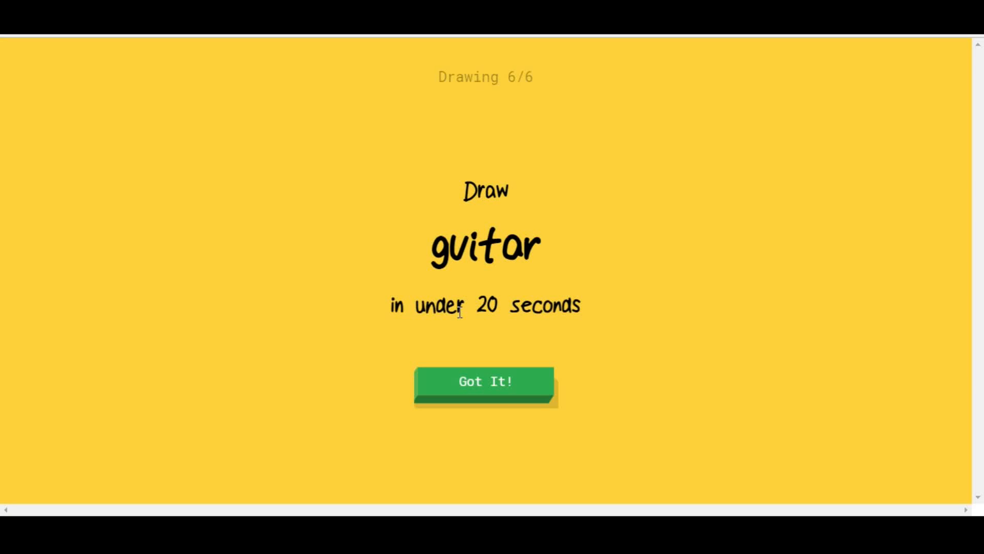
mouse_move(396, 352)
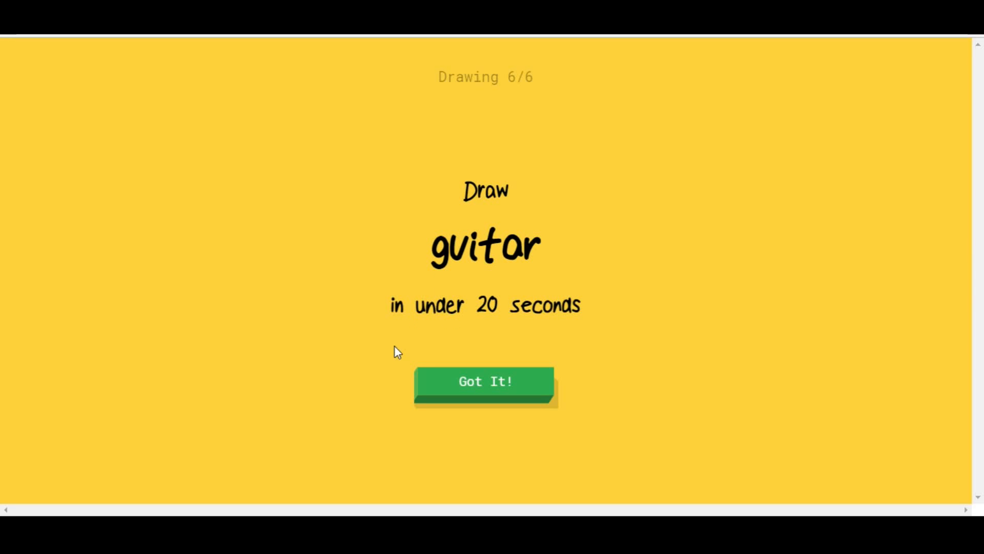
mouse_move(475, 433)
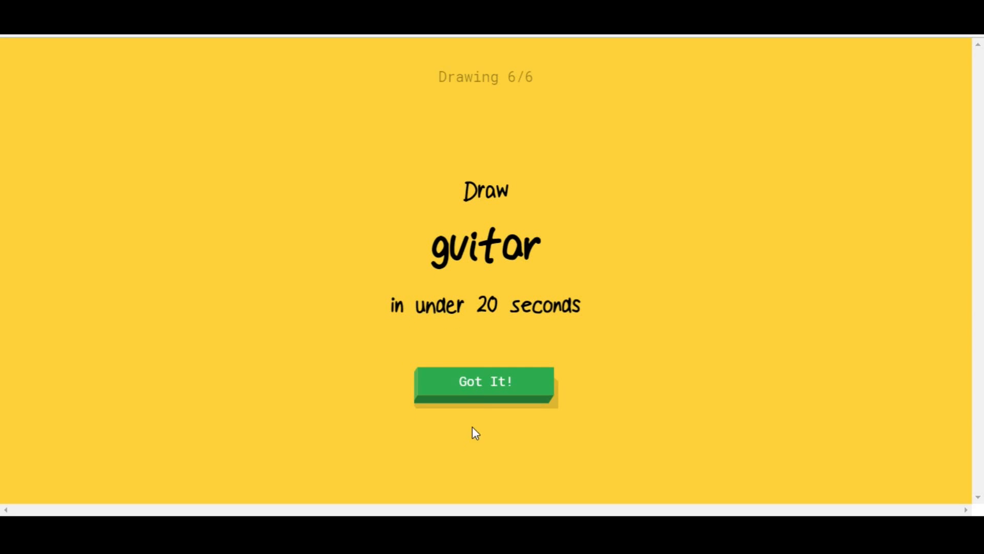
- Draw a guitar, then return to the results grid showing 2 of 6 recognized
left_click(484, 380)
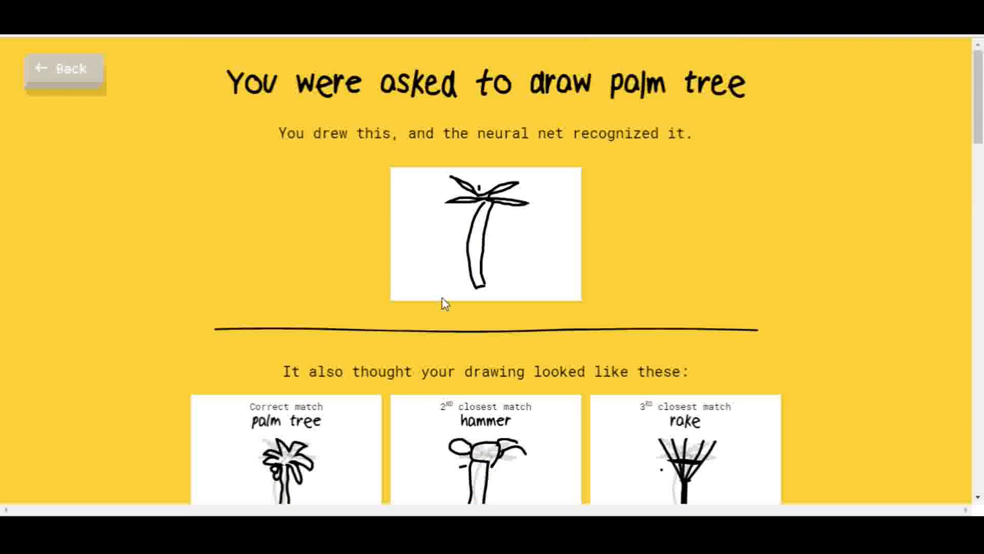
left_click(63, 69)
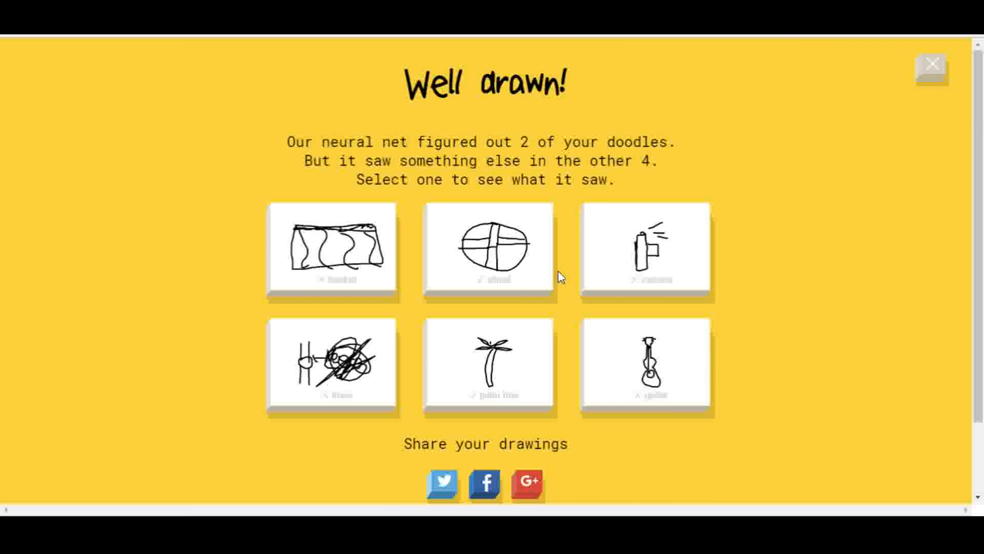
- Review the knee doodle's closest matches (motorbike, camouflage, hedgehog), then return to the overview
left_click(332, 366)
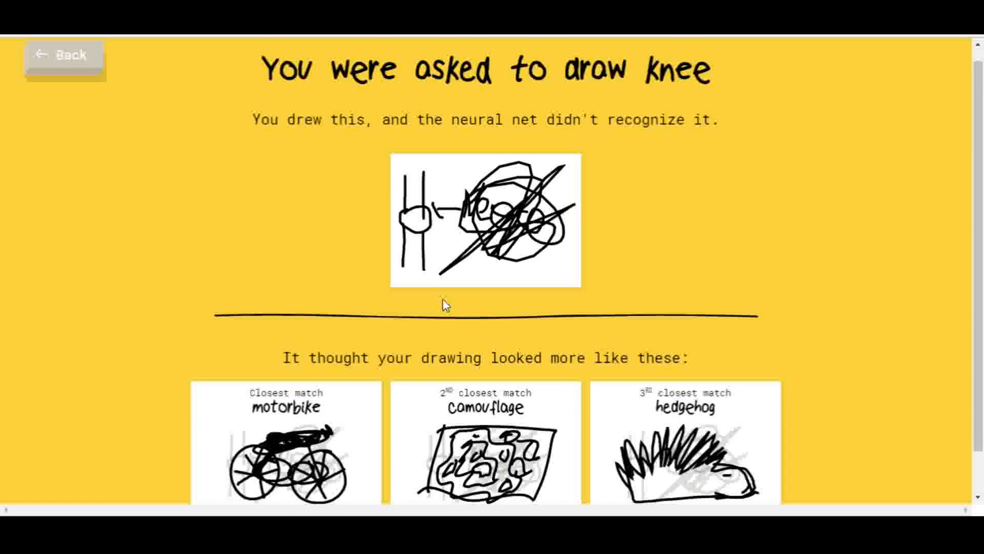
scroll("down", 3)
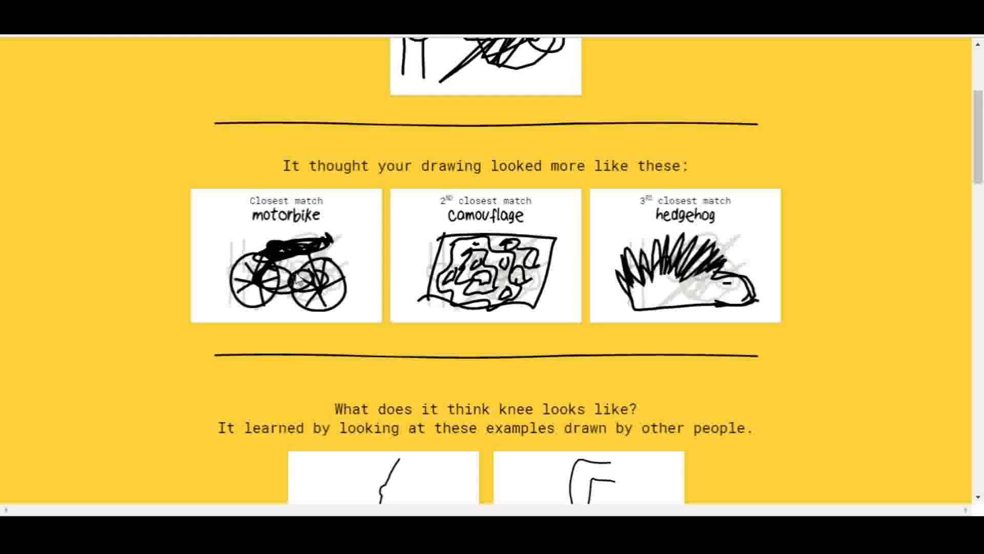
mouse_move(690, 207)
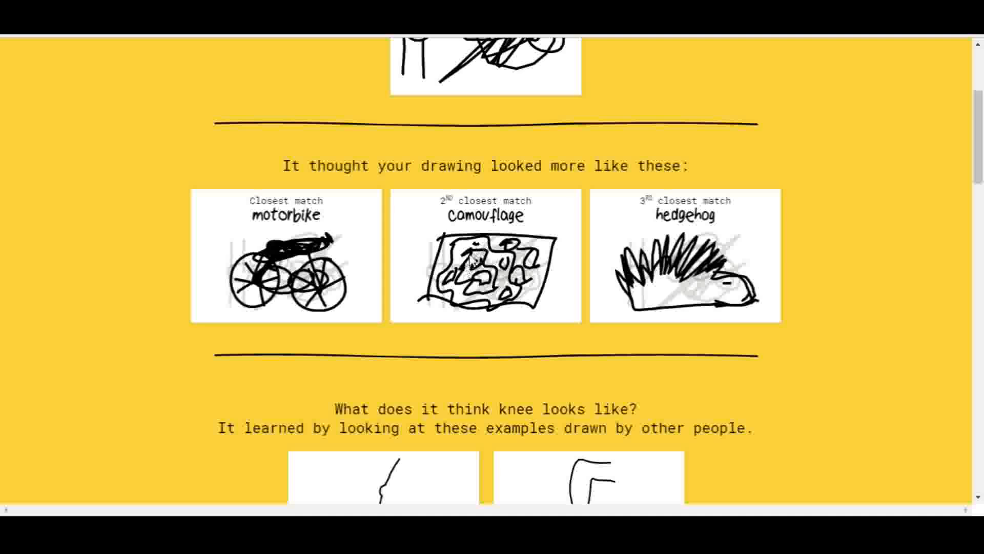
scroll("down", 3)
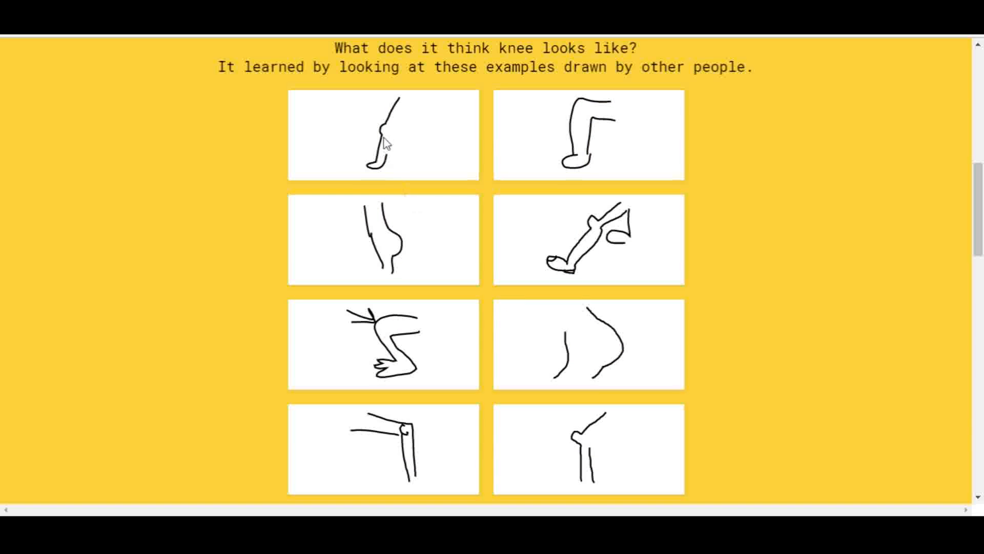
mouse_move(513, 365)
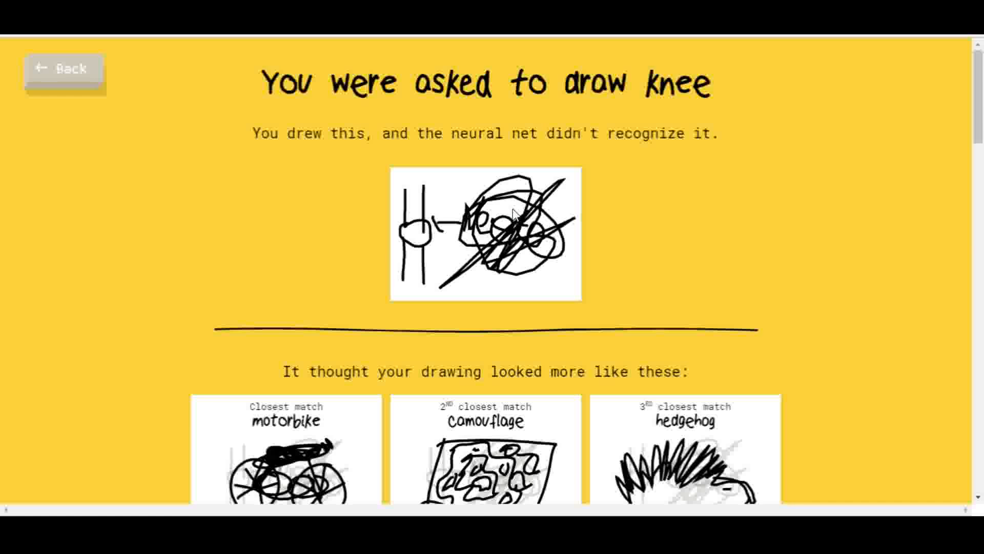
left_click(63, 69)
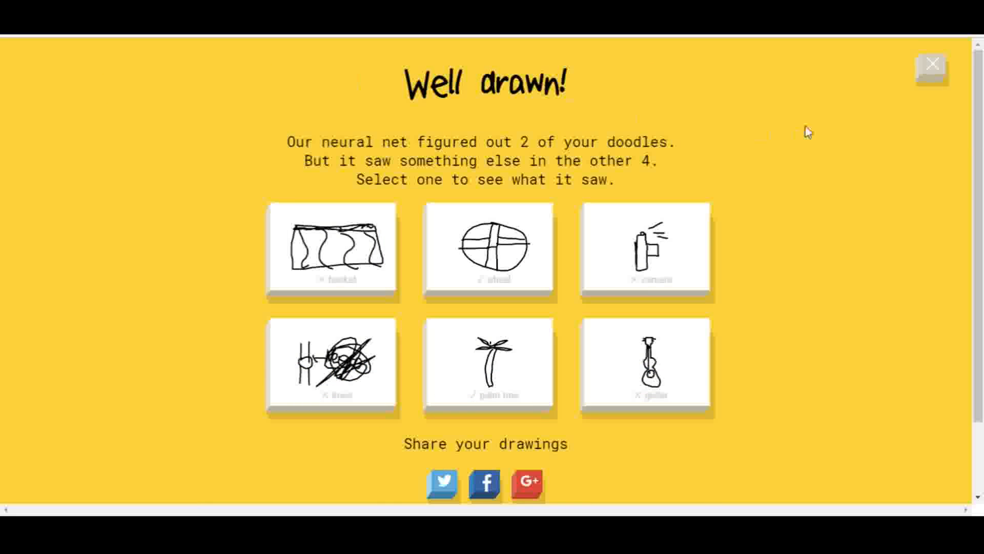
scroll("down", 3)
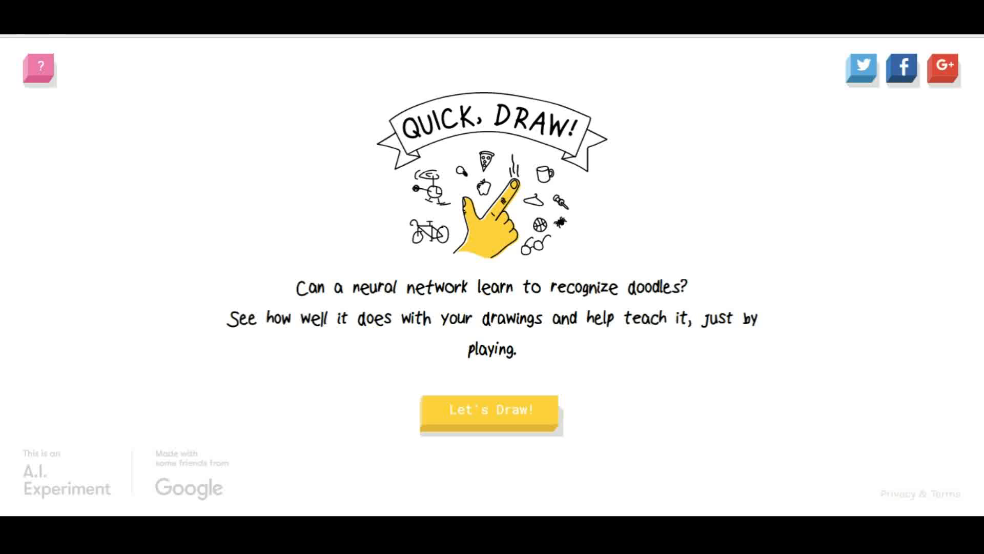
- Start a new round and draw the first prompt, animal migration, until scissors appears
left_click(491, 409)
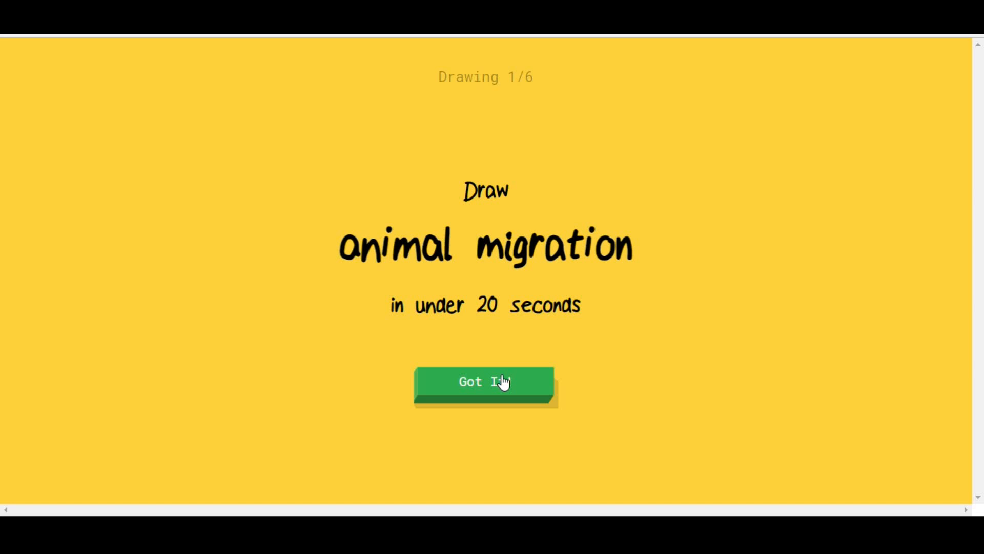
left_click(484, 381)
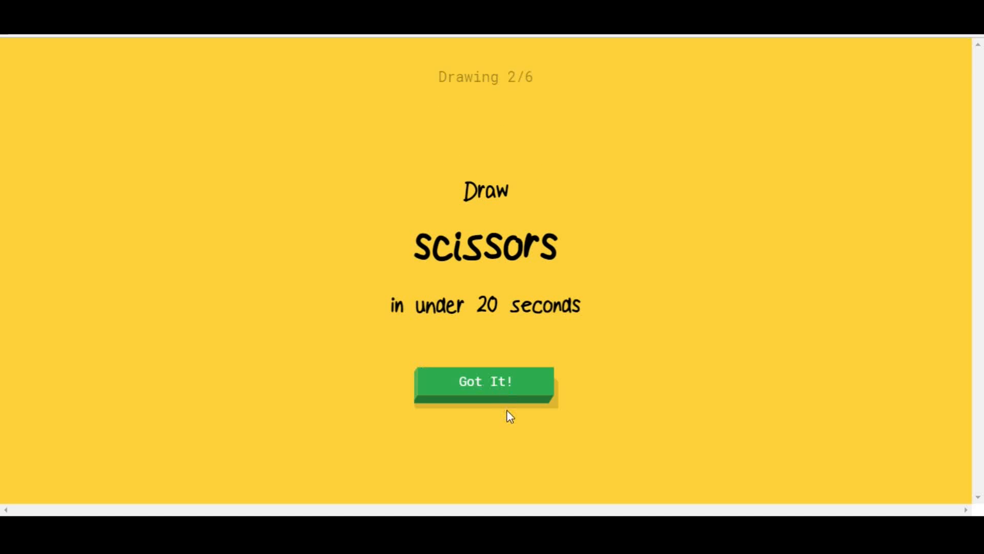
- Draw scissors as doodle 2 of 6, read as a guitar, until underwear is prompted
left_click(484, 381)
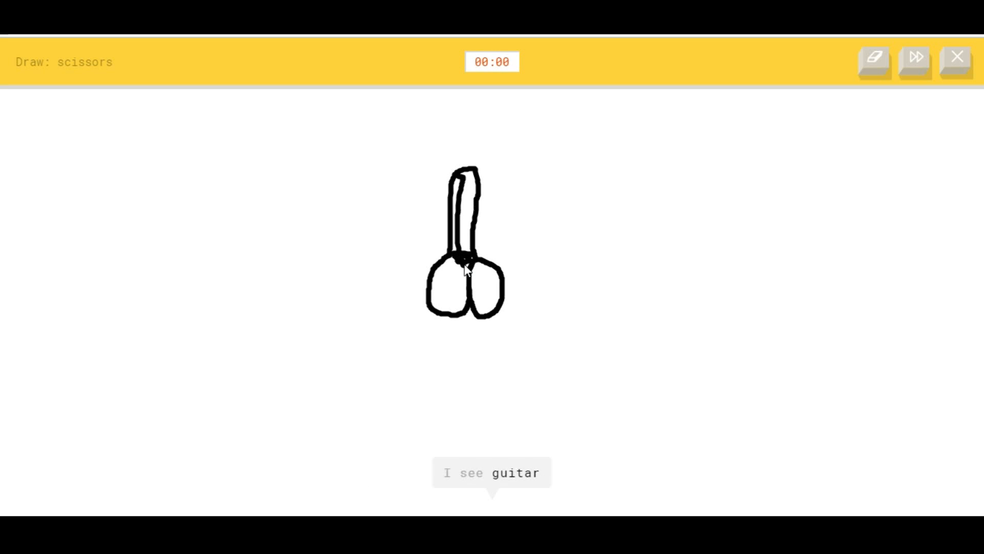
left_click(914, 62)
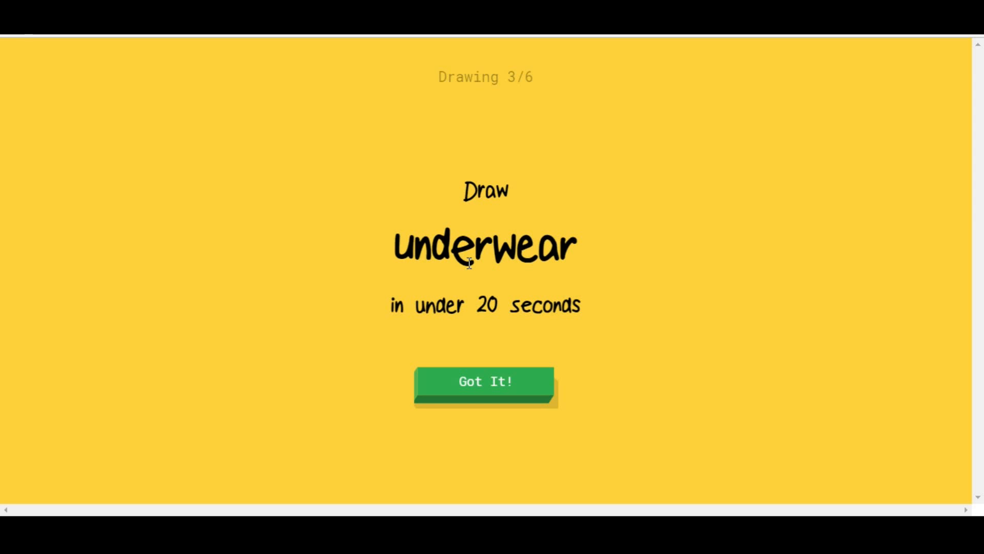
mouse_move(529, 391)
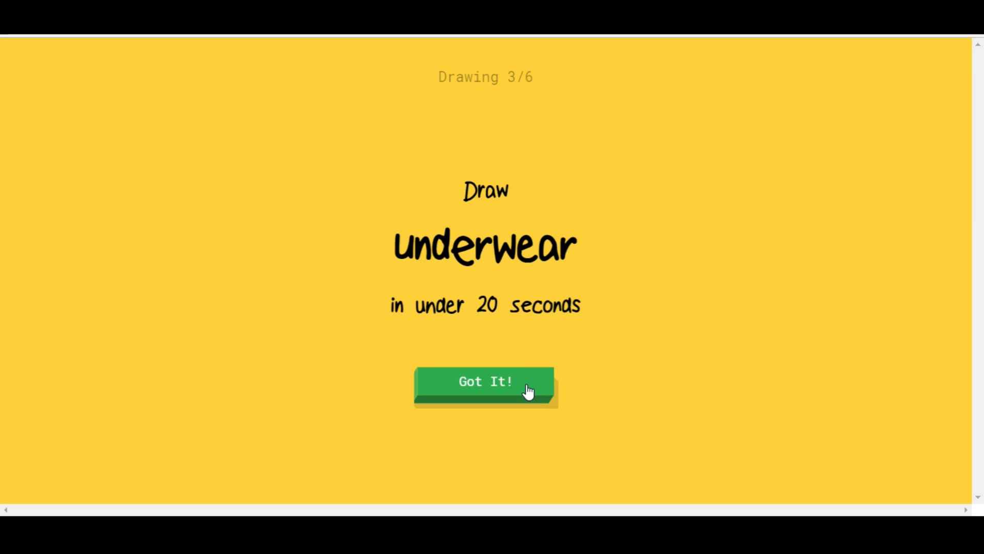
- Draw underwear as doodle 3 of 6 until time runs out unguessed
left_click(485, 381)
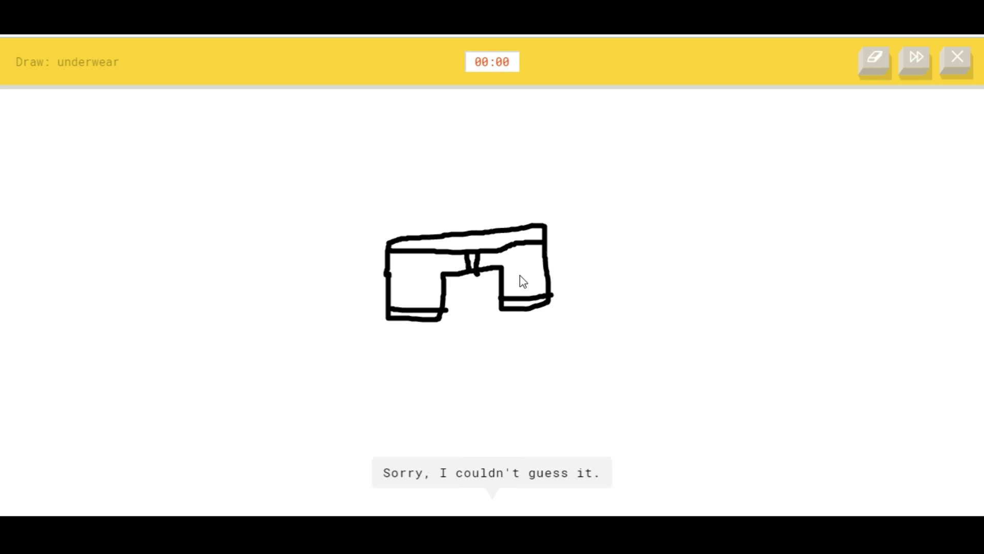
left_click(914, 61)
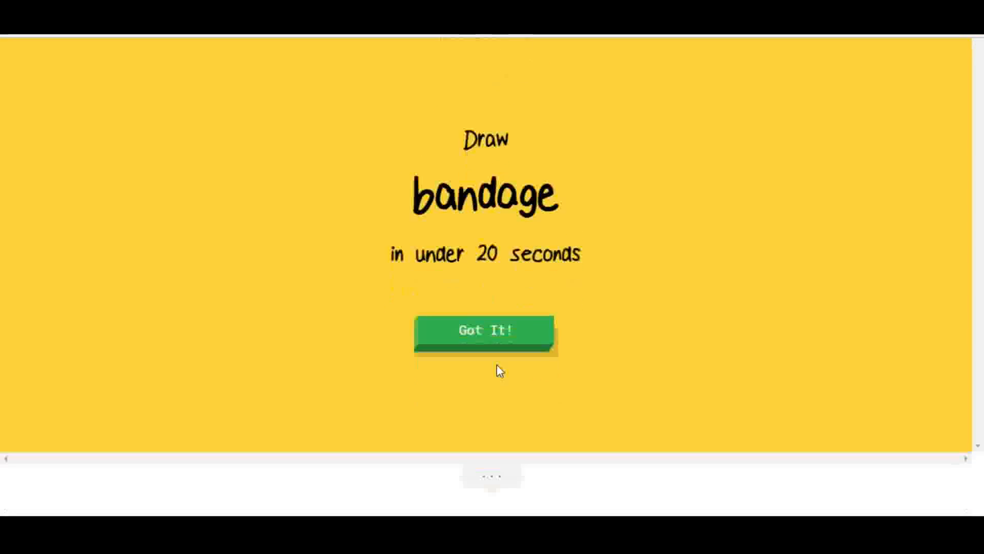
- Draw a bandage, clear and redraw it, until time runs out on doodle 4
left_click(484, 330)
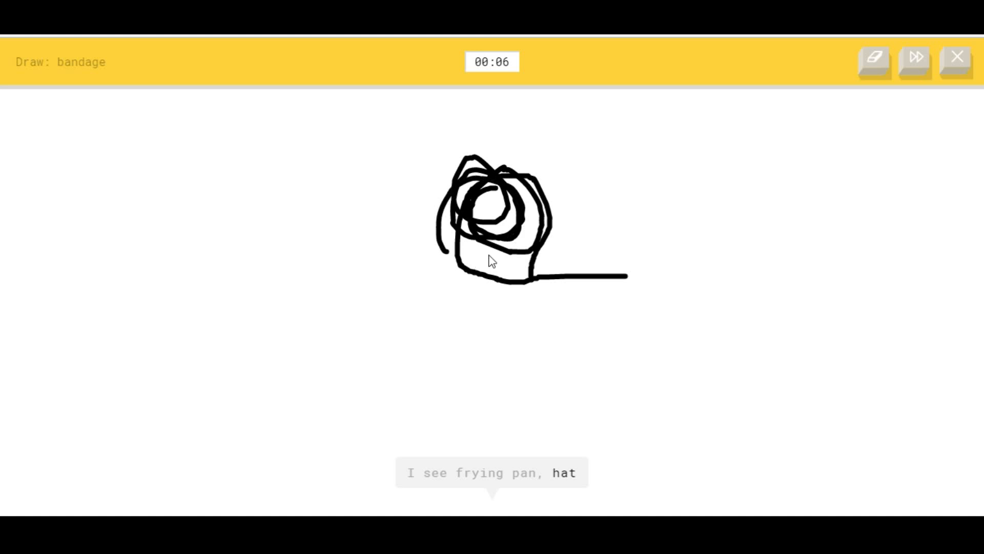
left_click(873, 61)
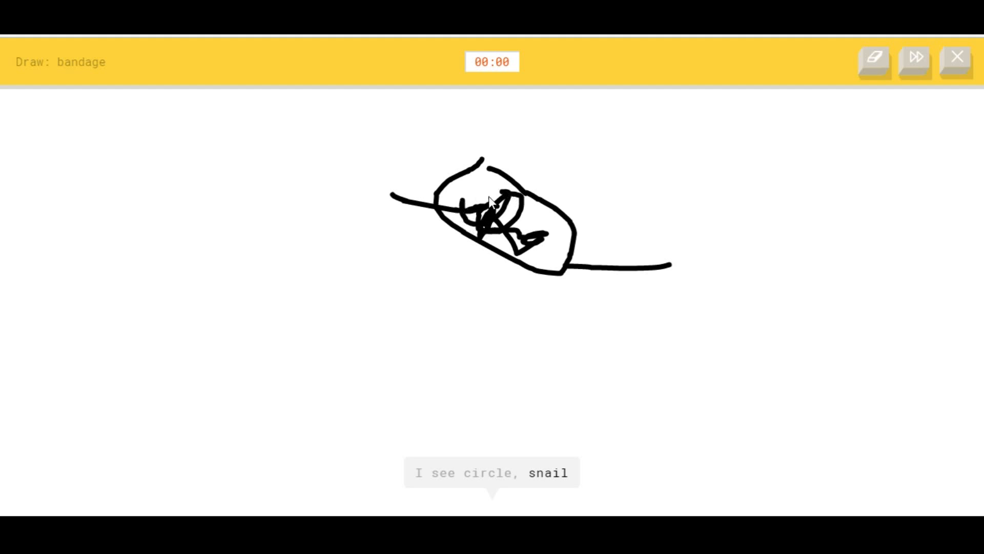
left_click(914, 61)
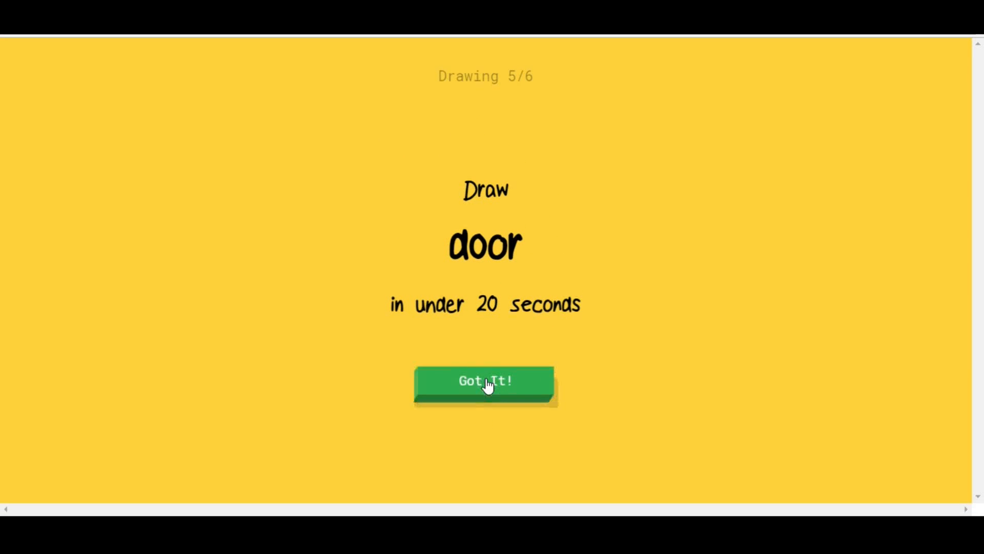
- Draw the door and final doodle, ending on results with 1 of 6 recognised
left_click(484, 381)
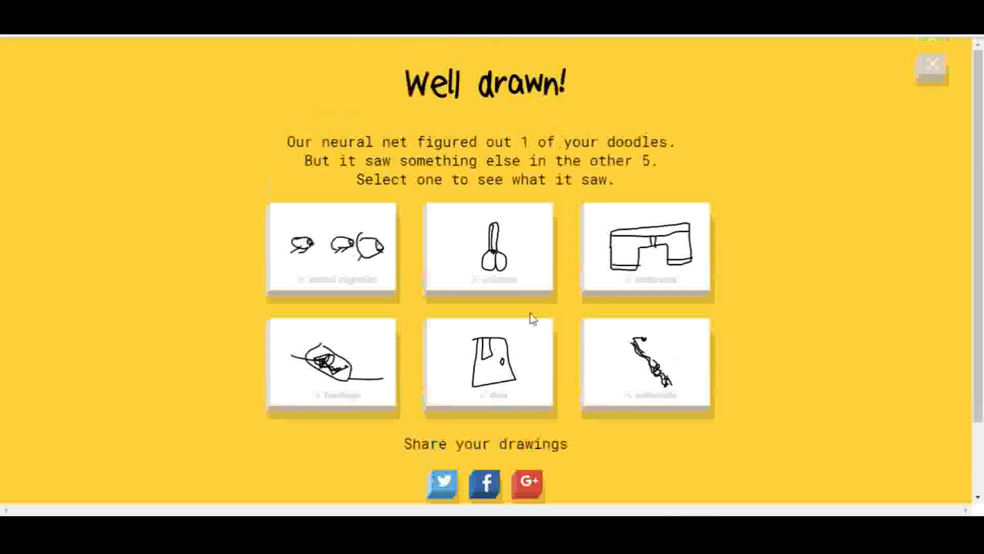
mouse_move(525, 381)
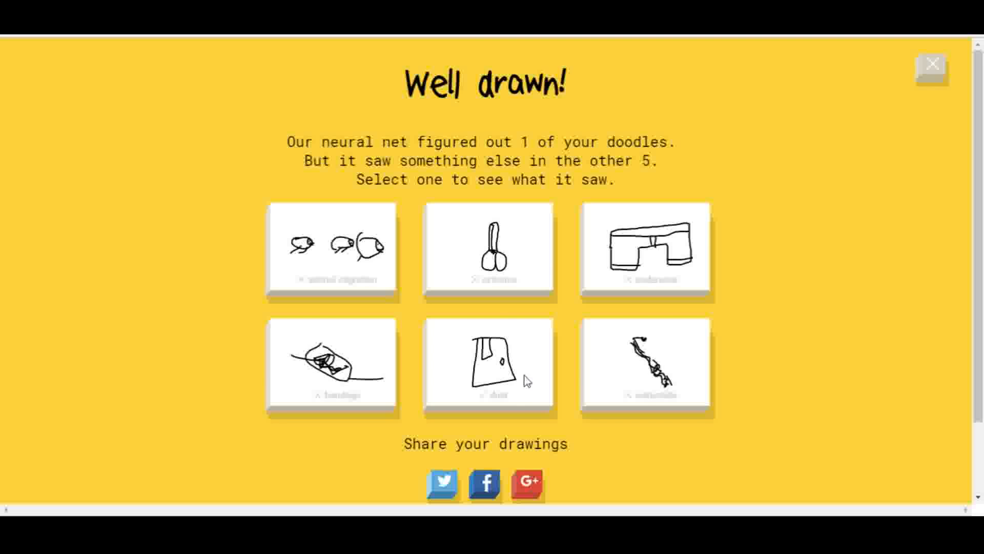
left_click(332, 251)
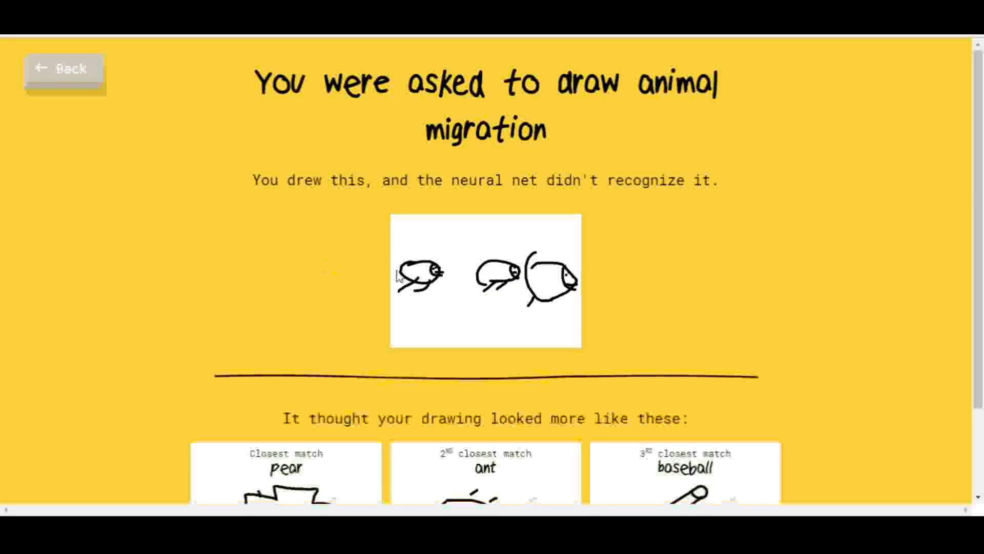
scroll("down", 3)
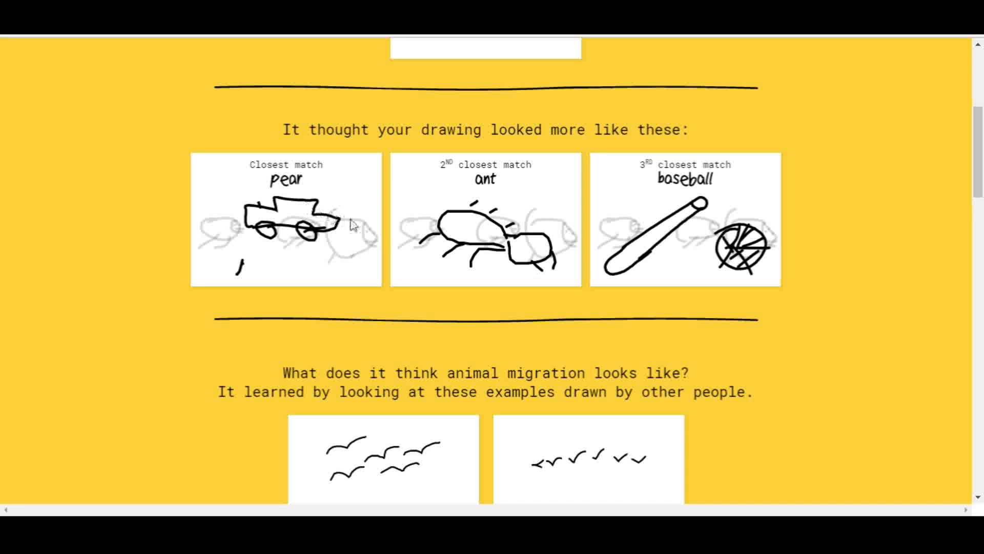
mouse_move(422, 250)
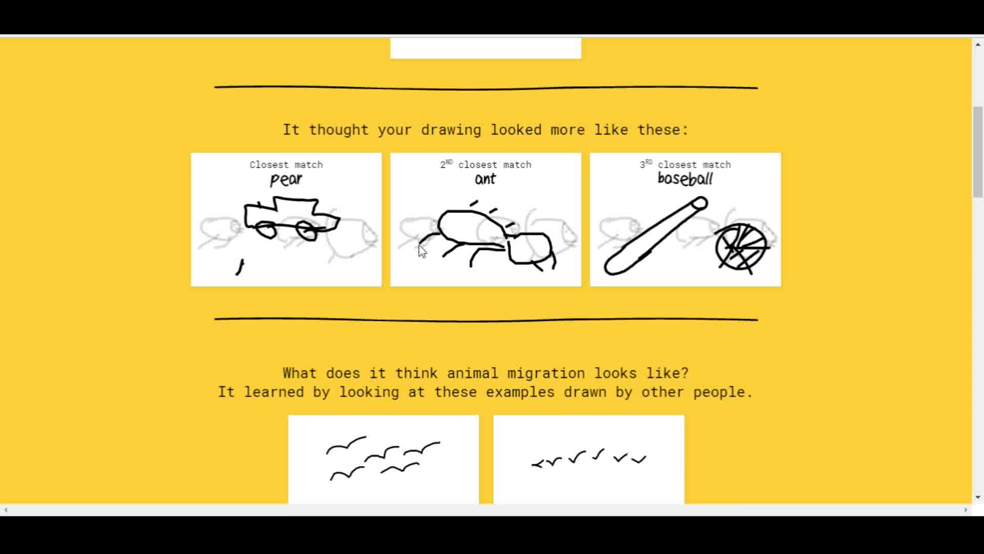
scroll("down", 3)
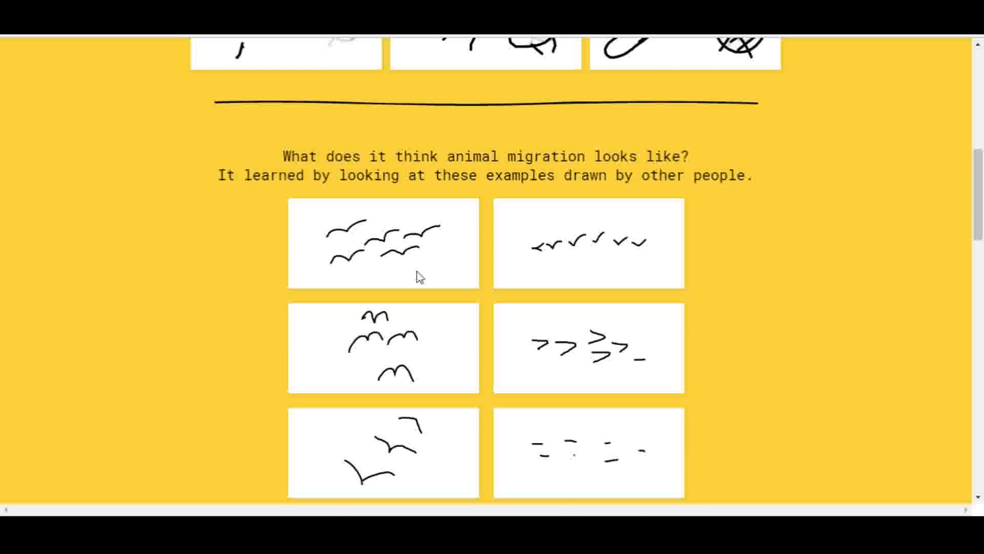
scroll("down", 3)
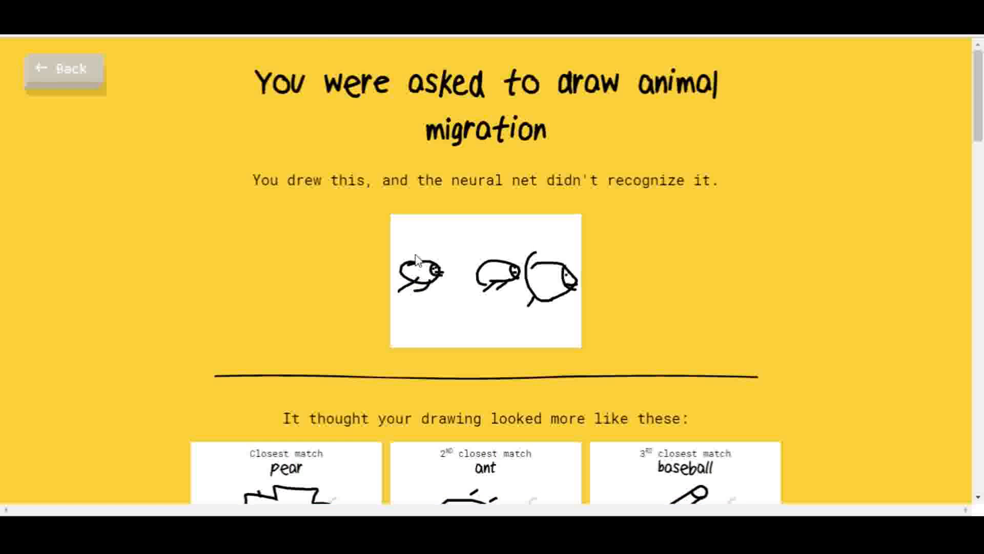
mouse_move(470, 301)
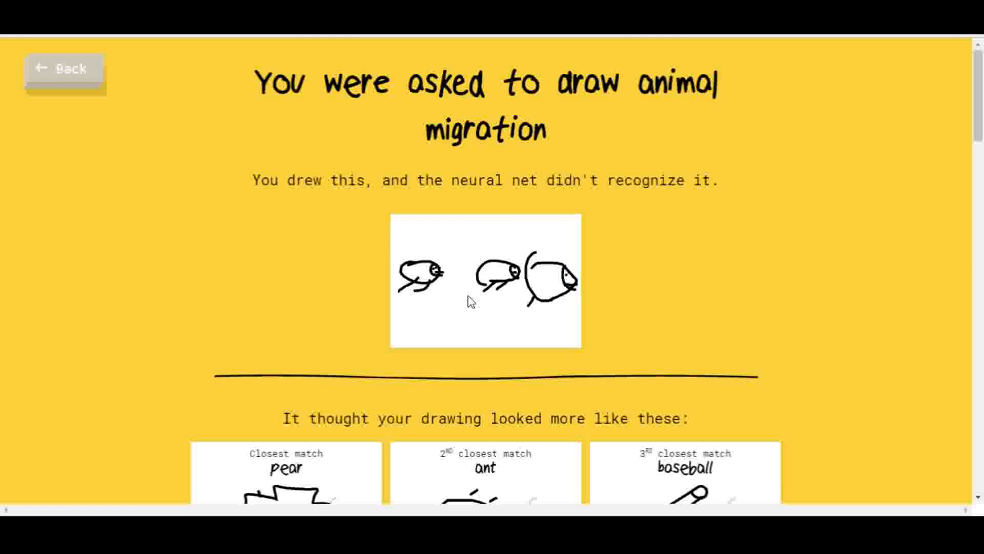
mouse_move(473, 312)
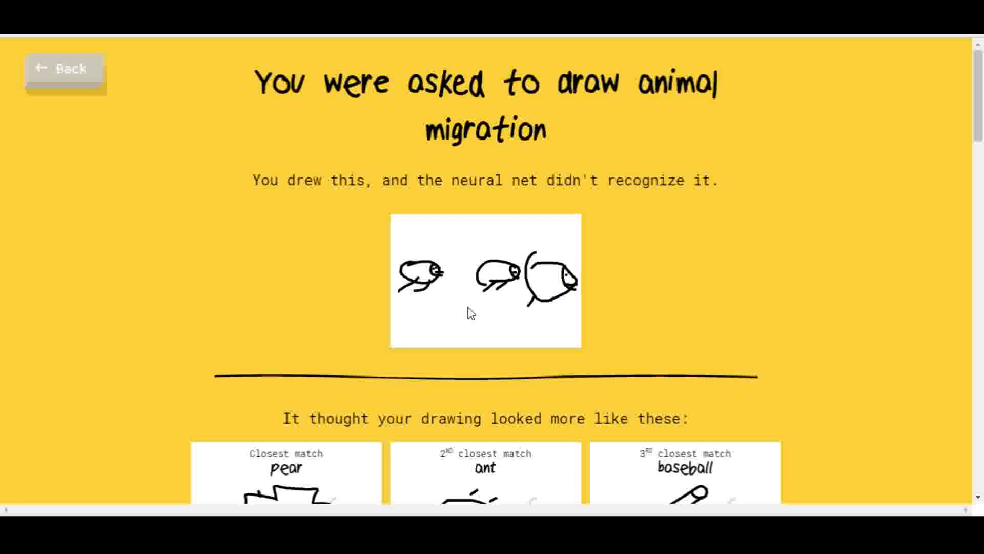
mouse_move(25, 76)
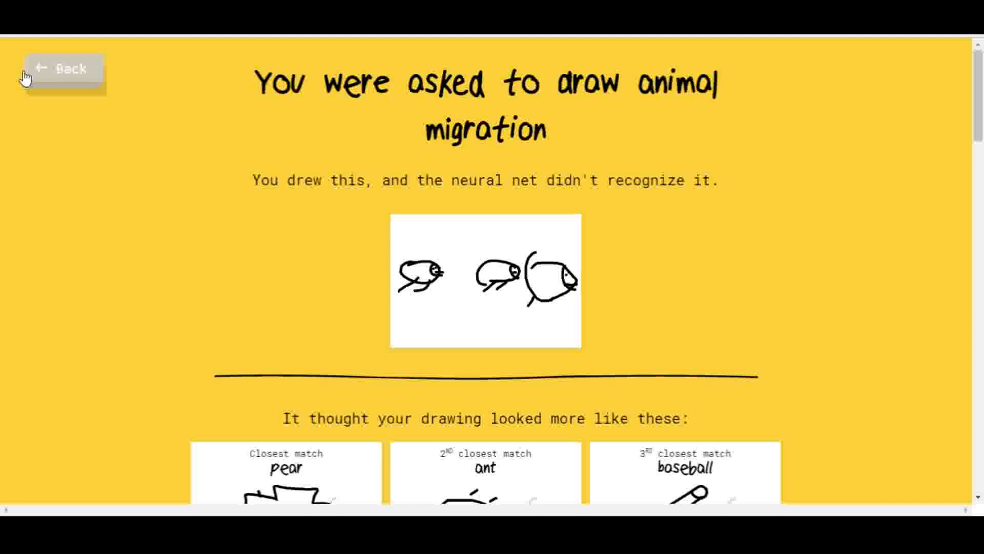
left_click(61, 69)
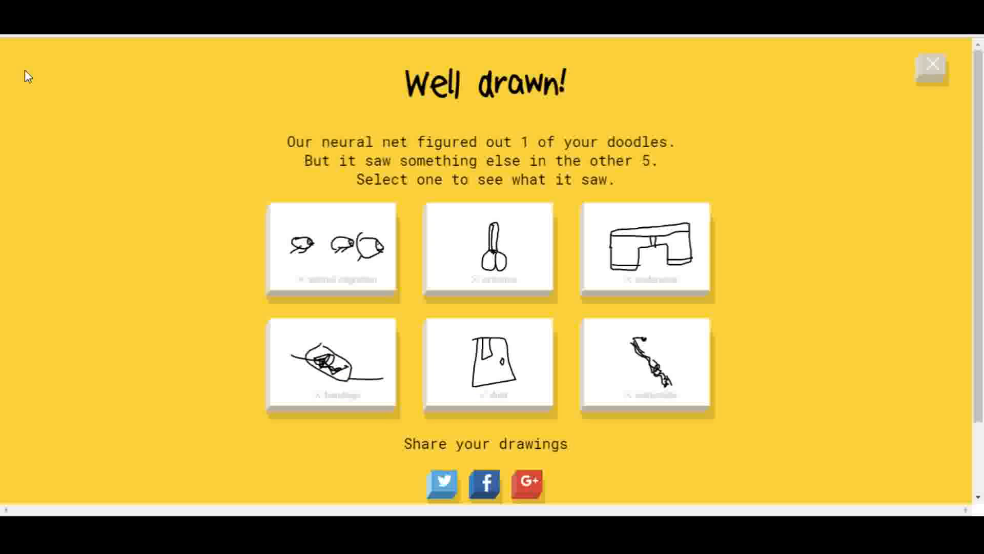